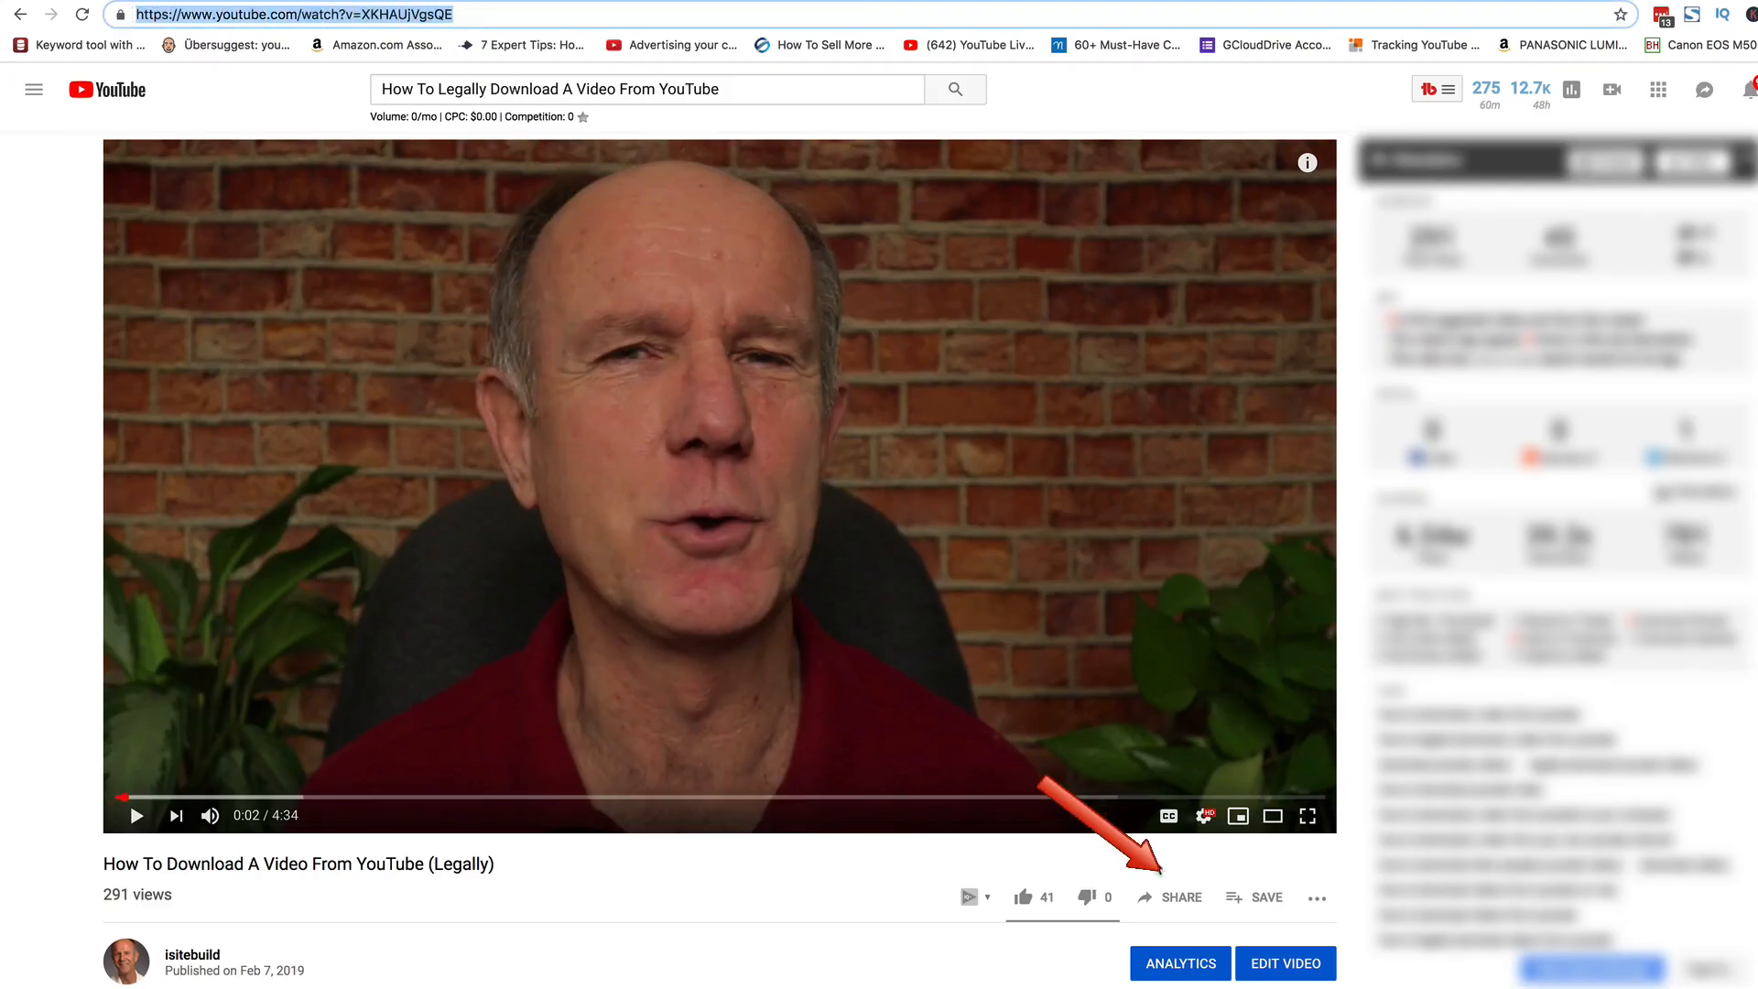
Switch to the DrostDesigns blog tab showing the post on legally downloading YouTube videos
{"action": "left_click", "coordinate": [1169, 897]}
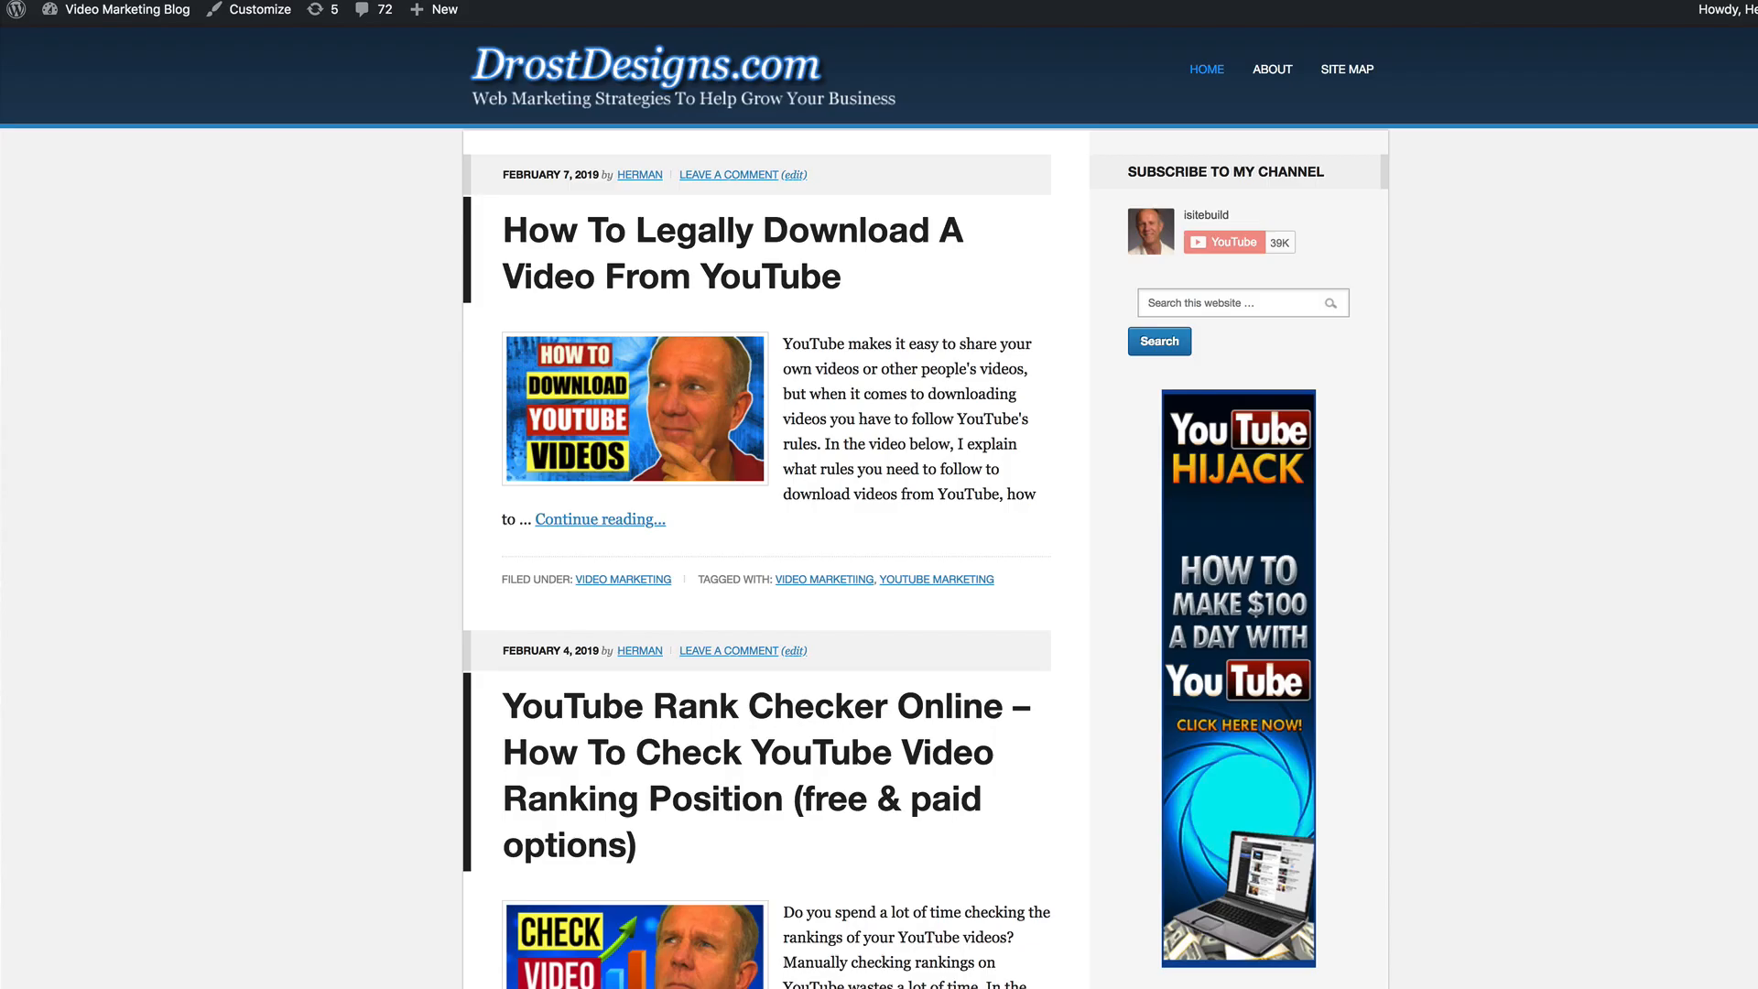
Go to the site Dashboard from the site name menu and create a new post via Posts > Add New
{"action": "left_click", "coordinate": [126, 10]}
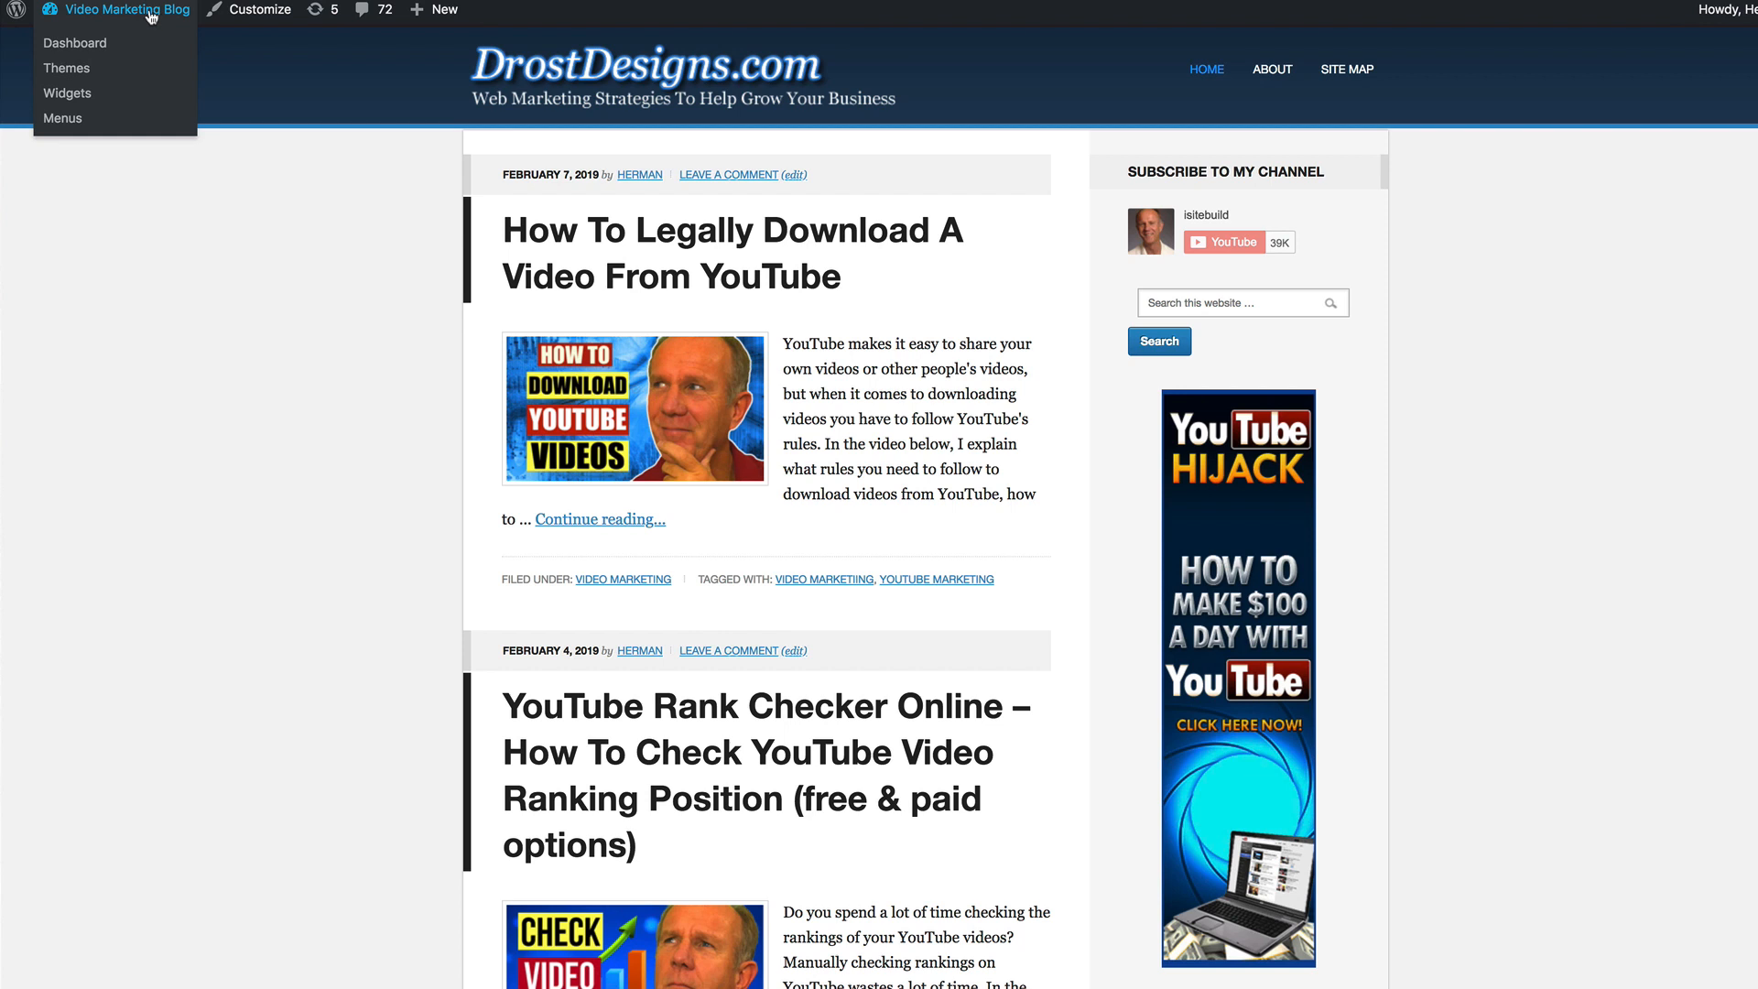
{"action": "left_click", "coordinate": [75, 43]}
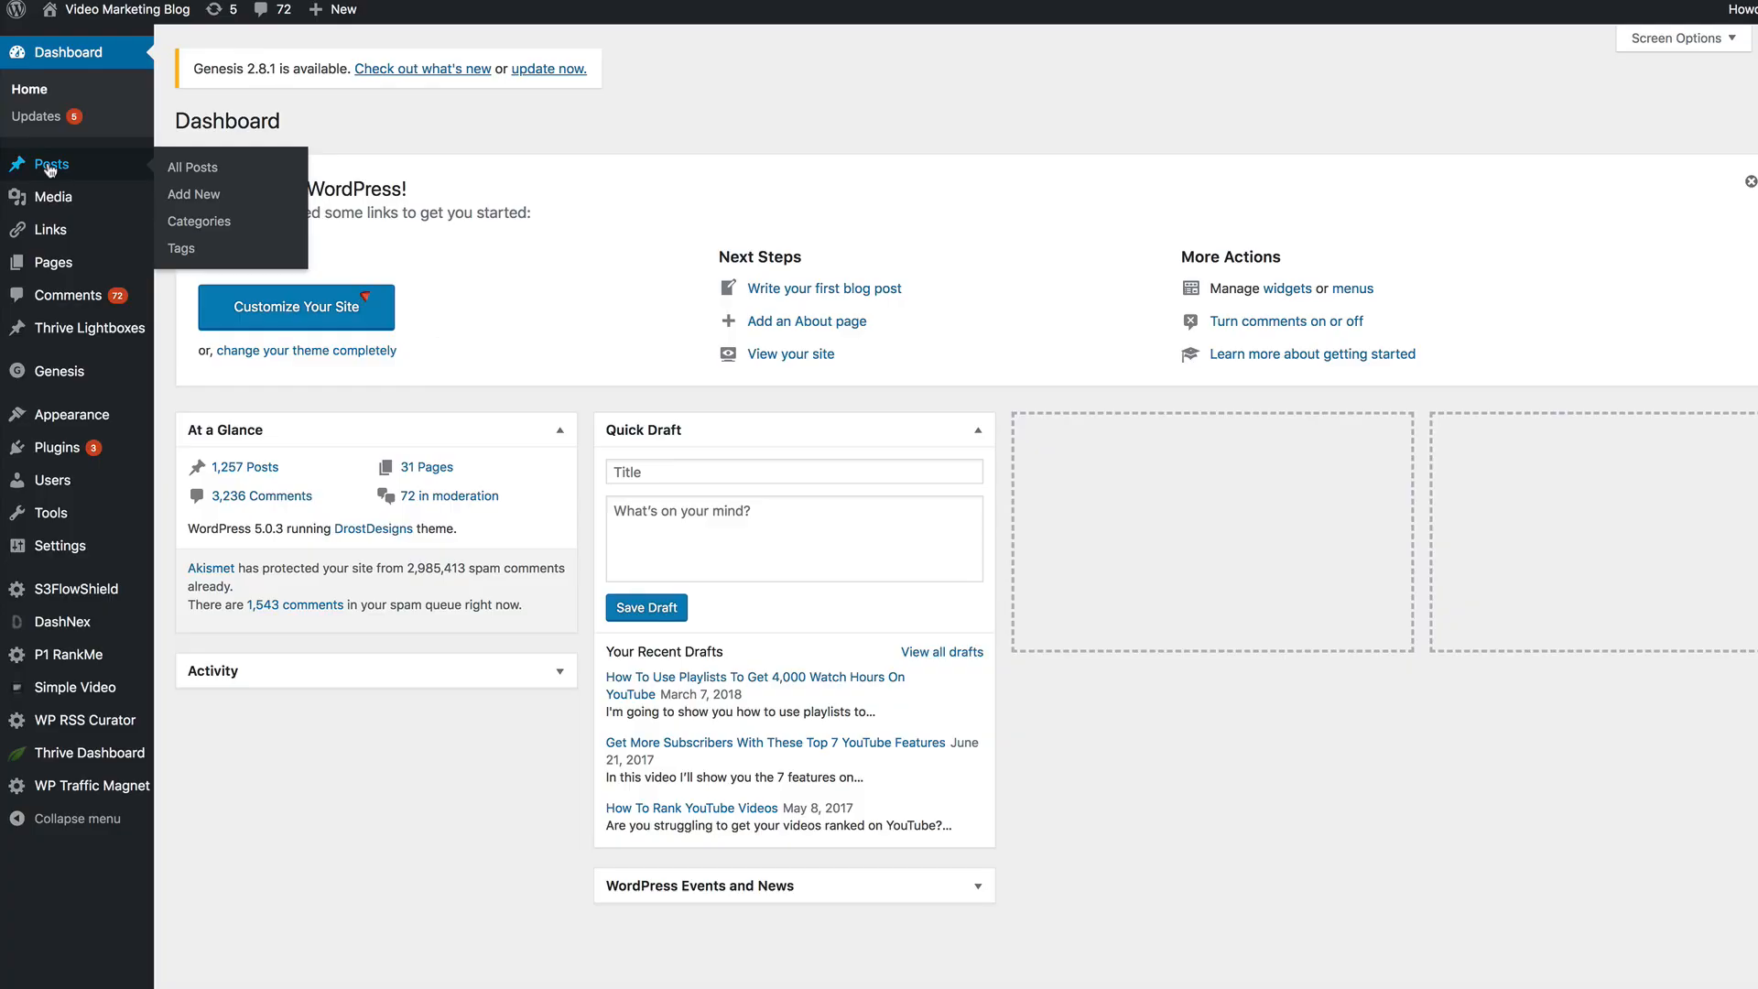
{"action": "mouse_move", "coordinate": [193, 194]}
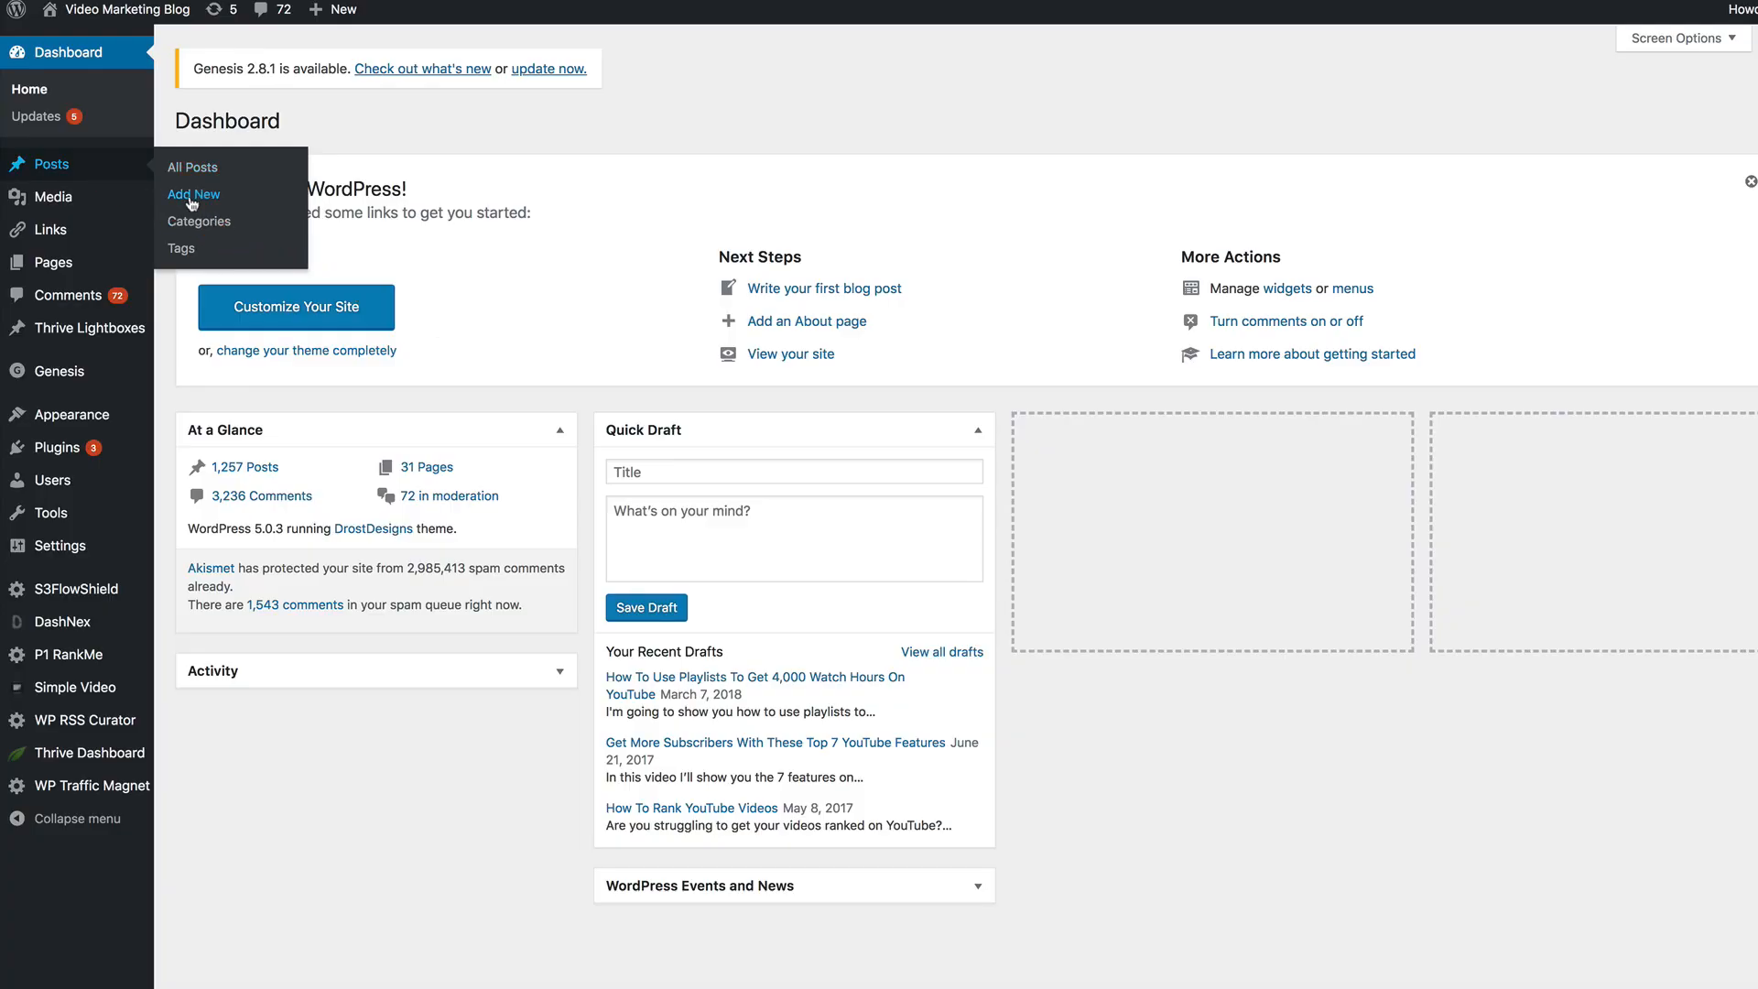
{"action": "left_click", "coordinate": [193, 194]}
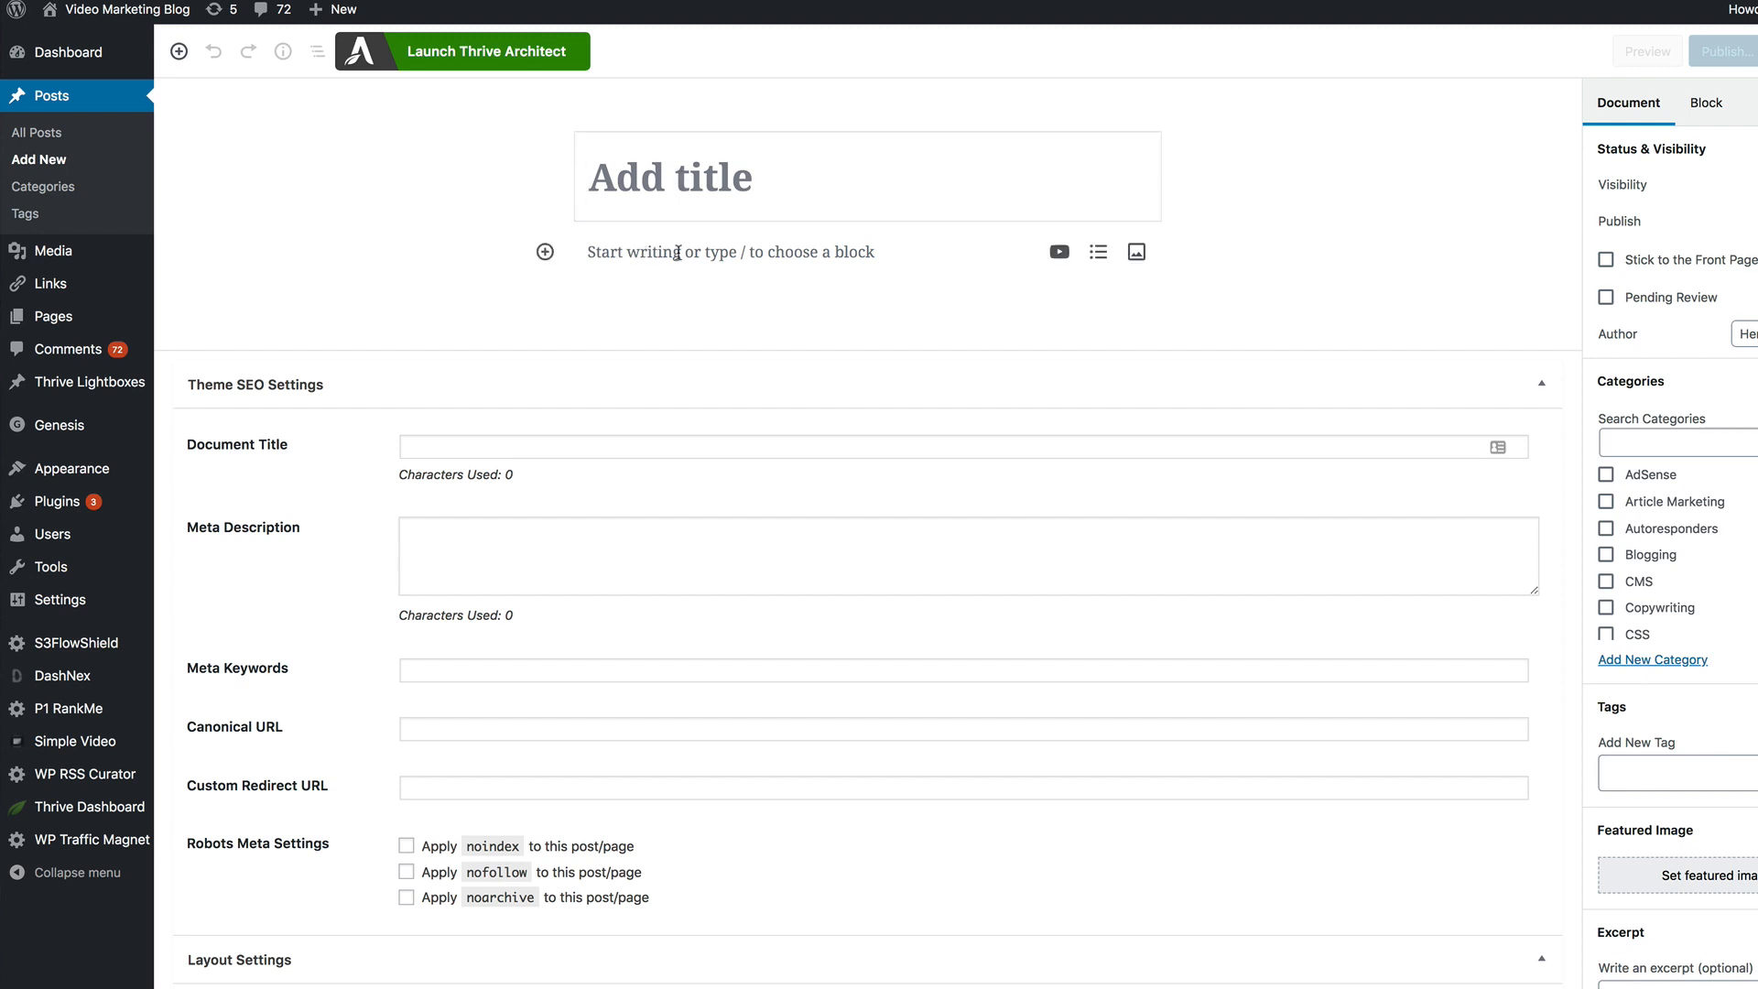
{"action": "mouse_move", "coordinate": [545, 251]}
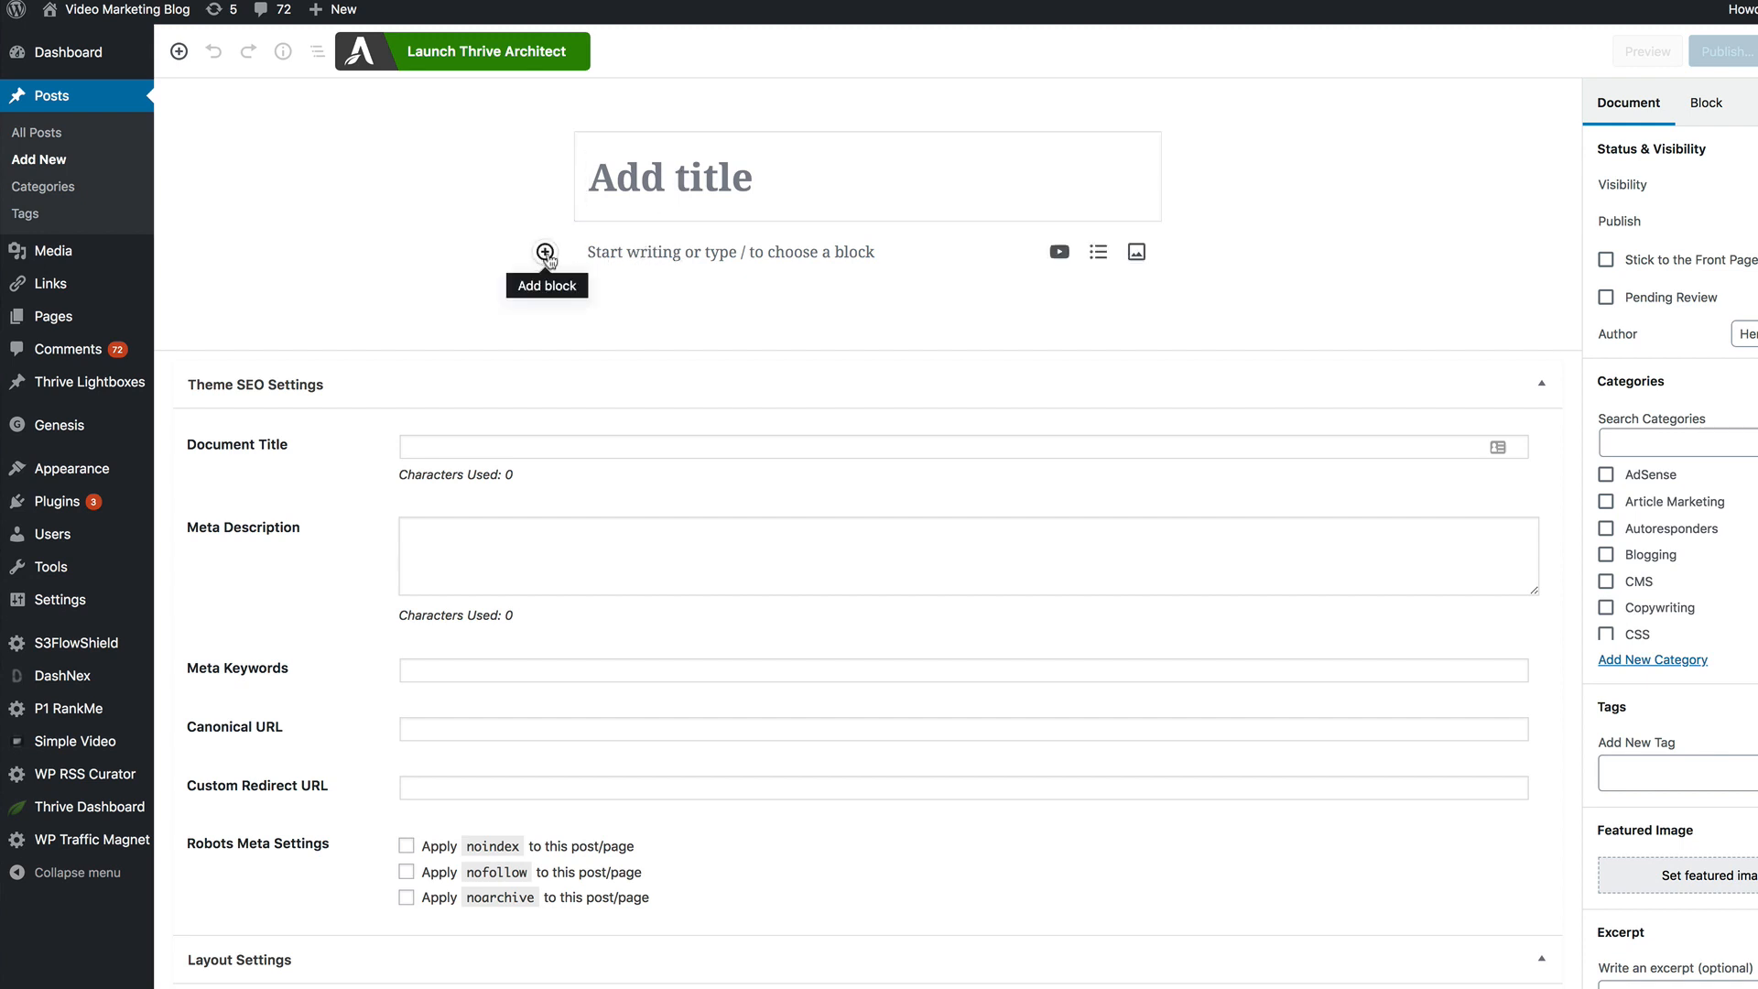
{"action": "left_click", "coordinate": [545, 251]}
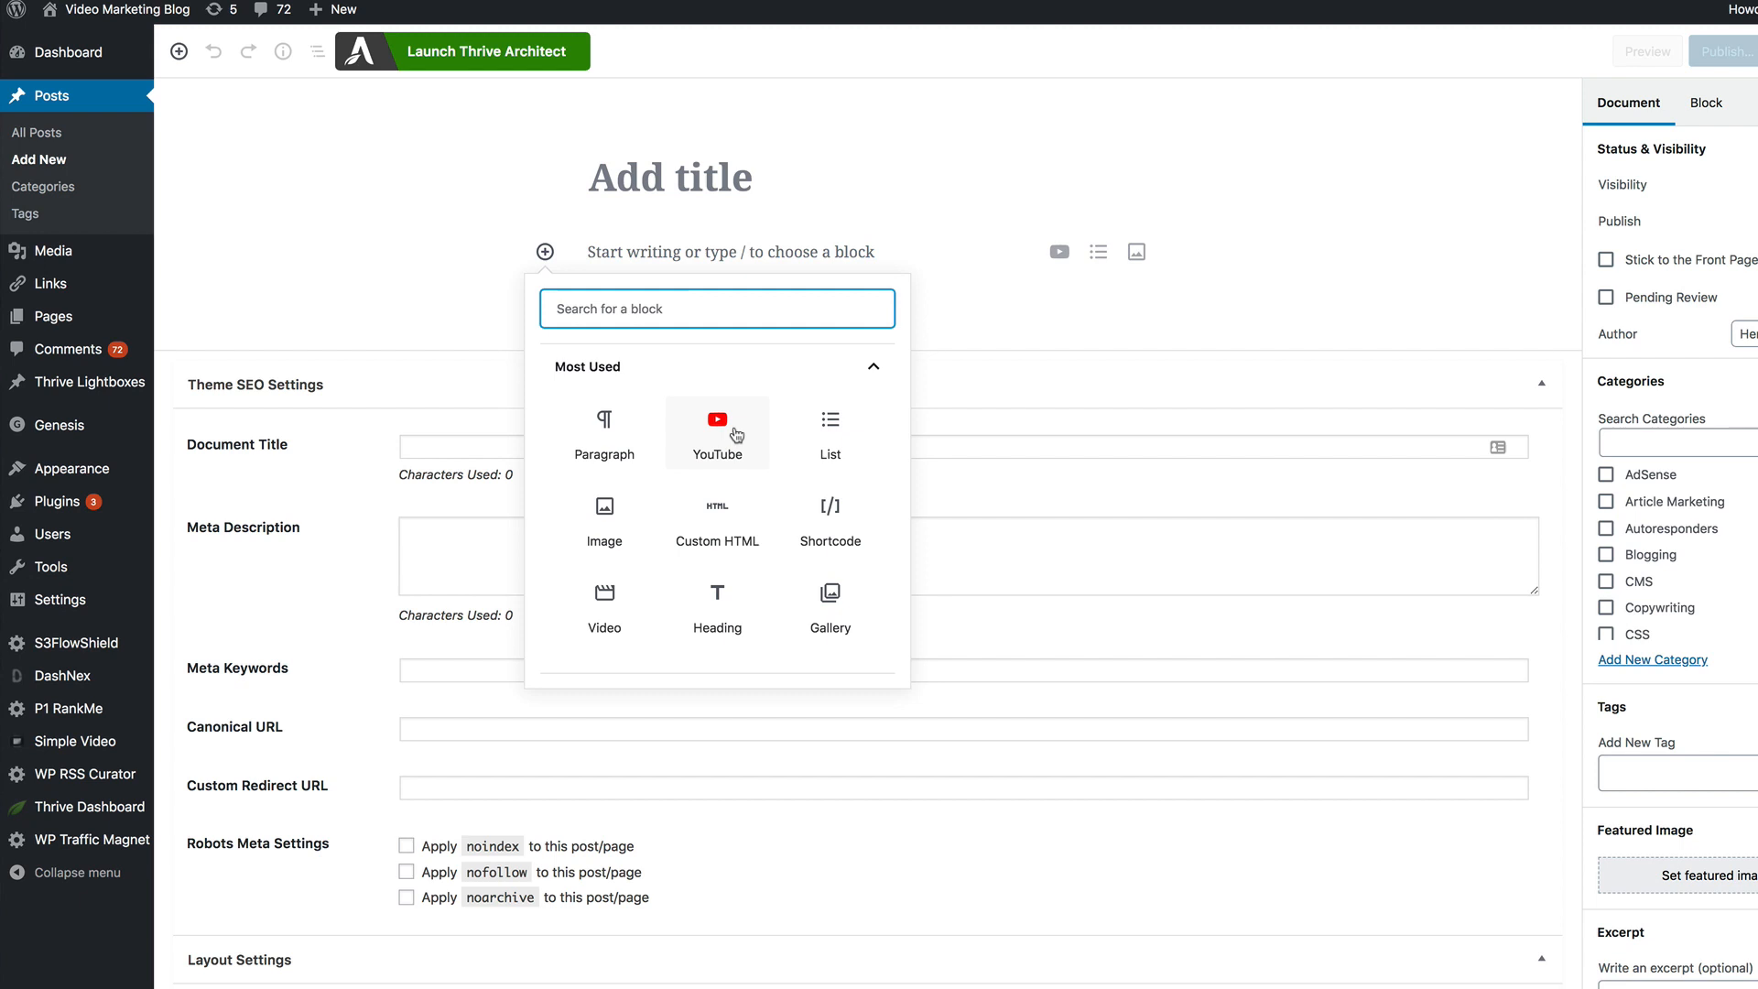
{"action": "left_click", "coordinate": [716, 433]}
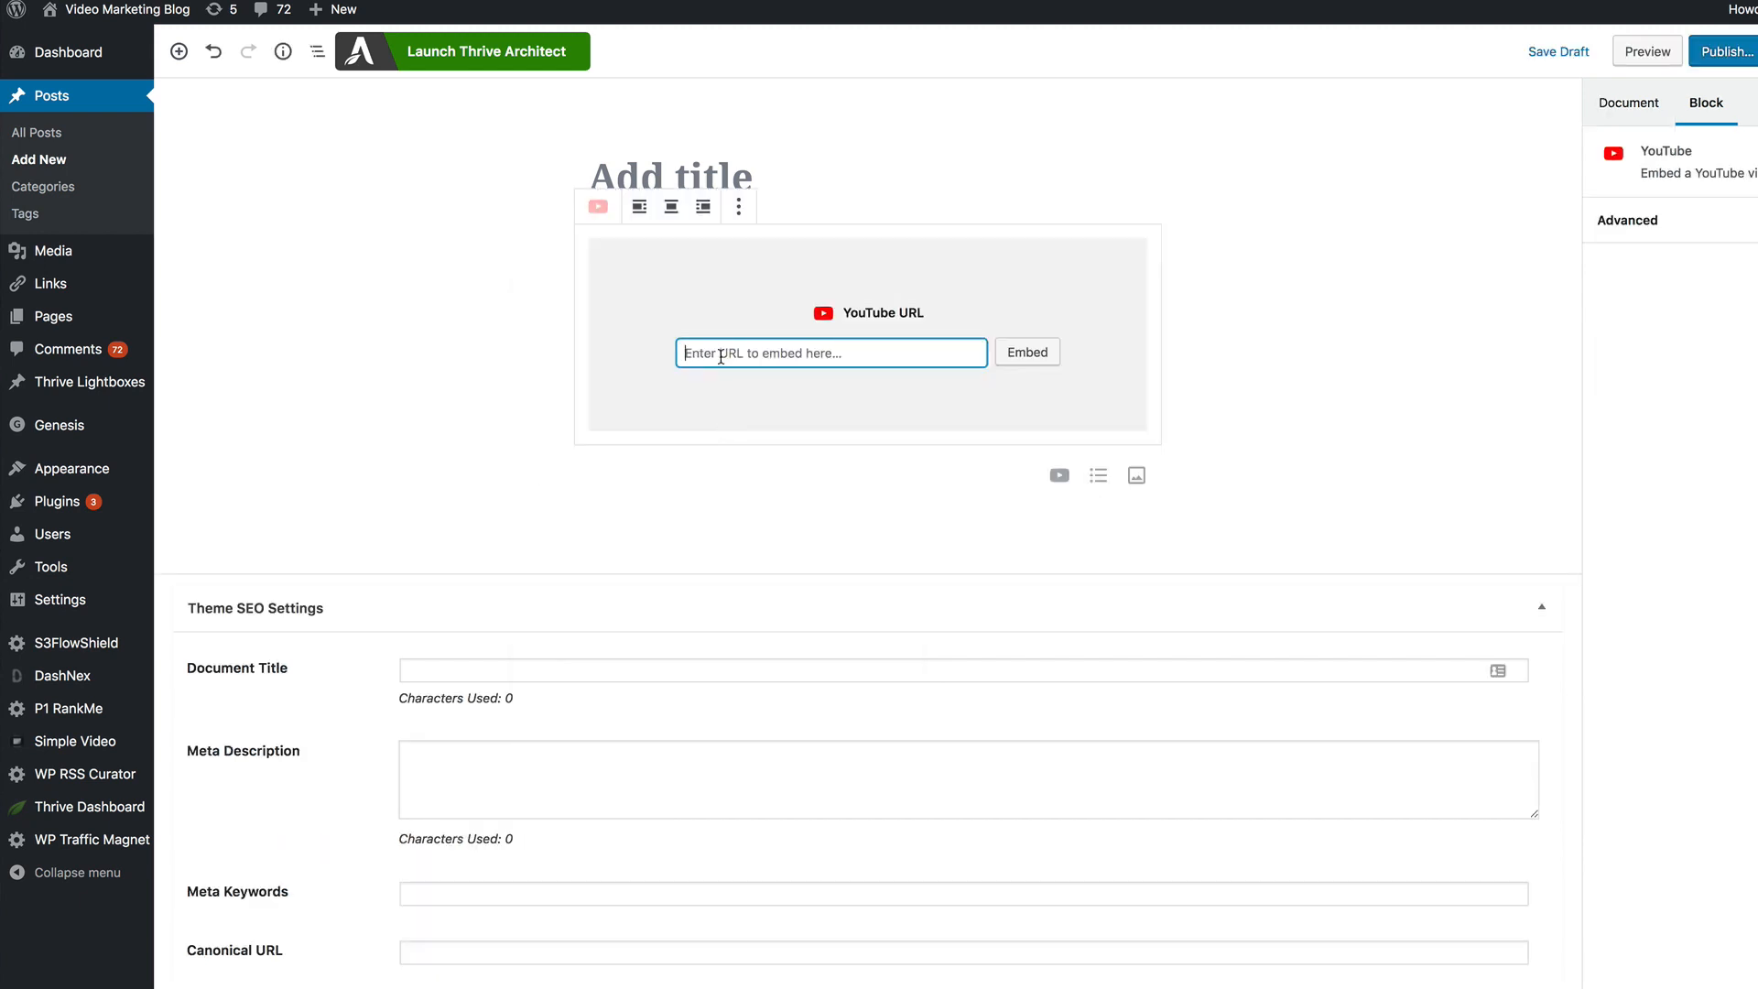
{"action": "type", "text": "https://youtu.be/XKHAUjVgsQE"}
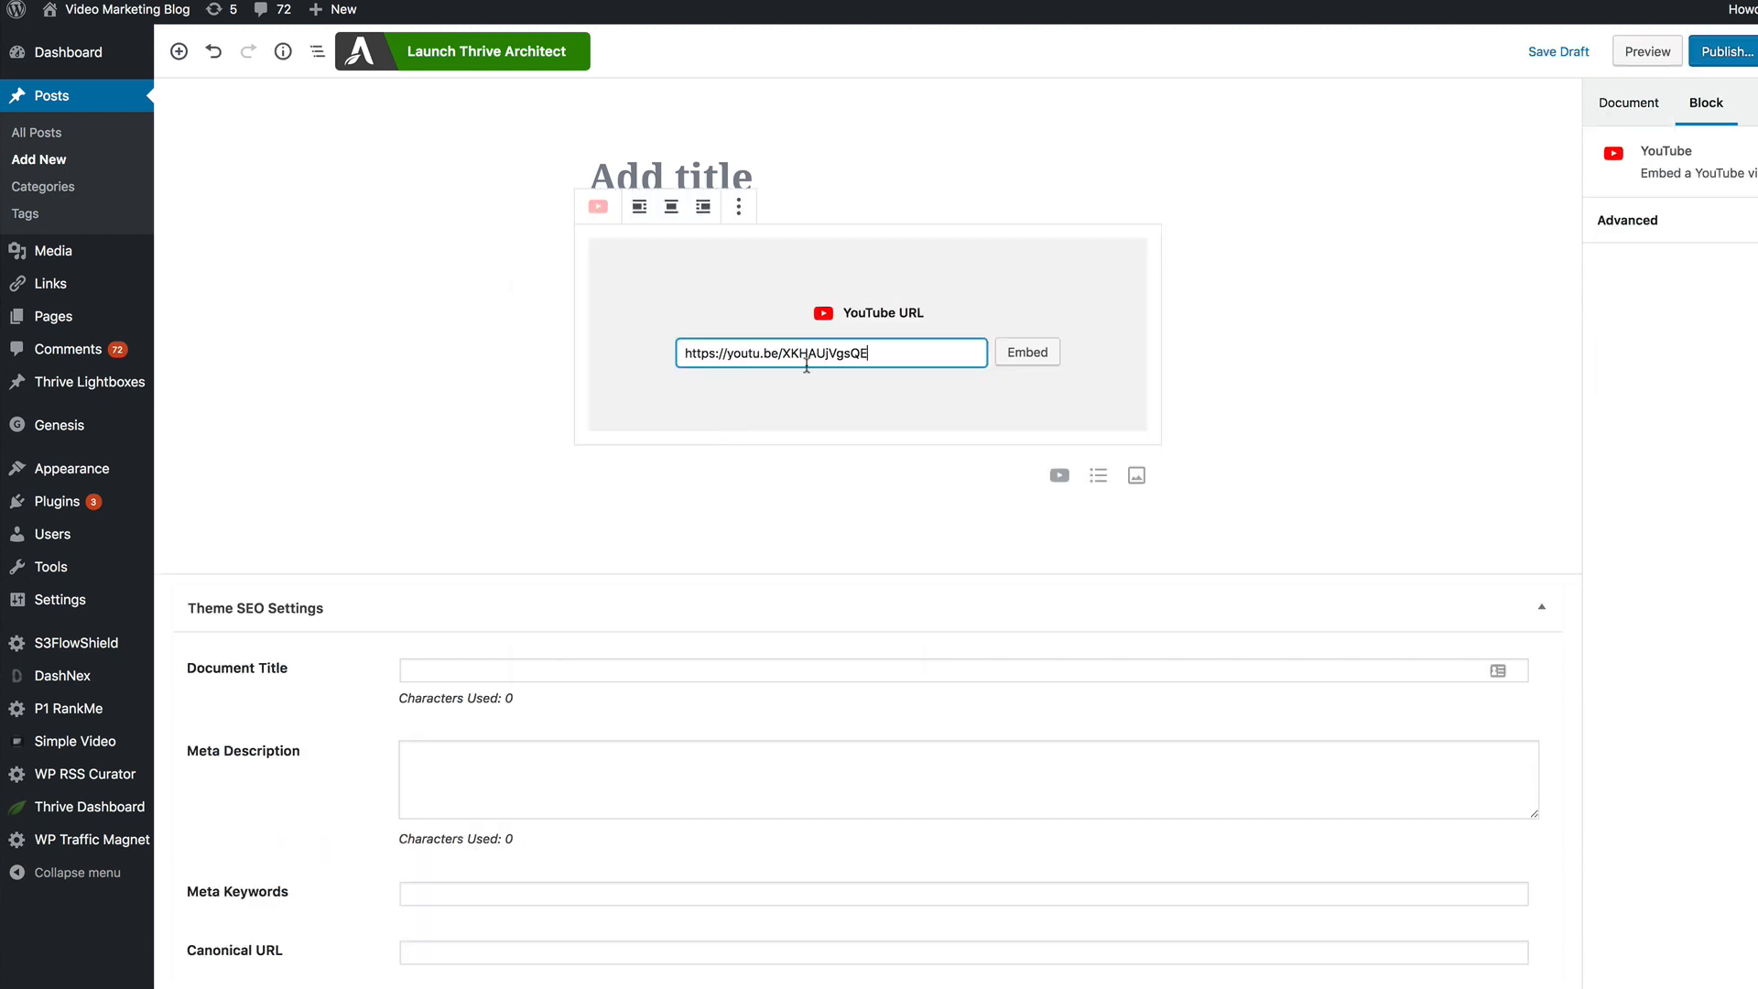
{"action": "left_click", "coordinate": [1025, 352]}
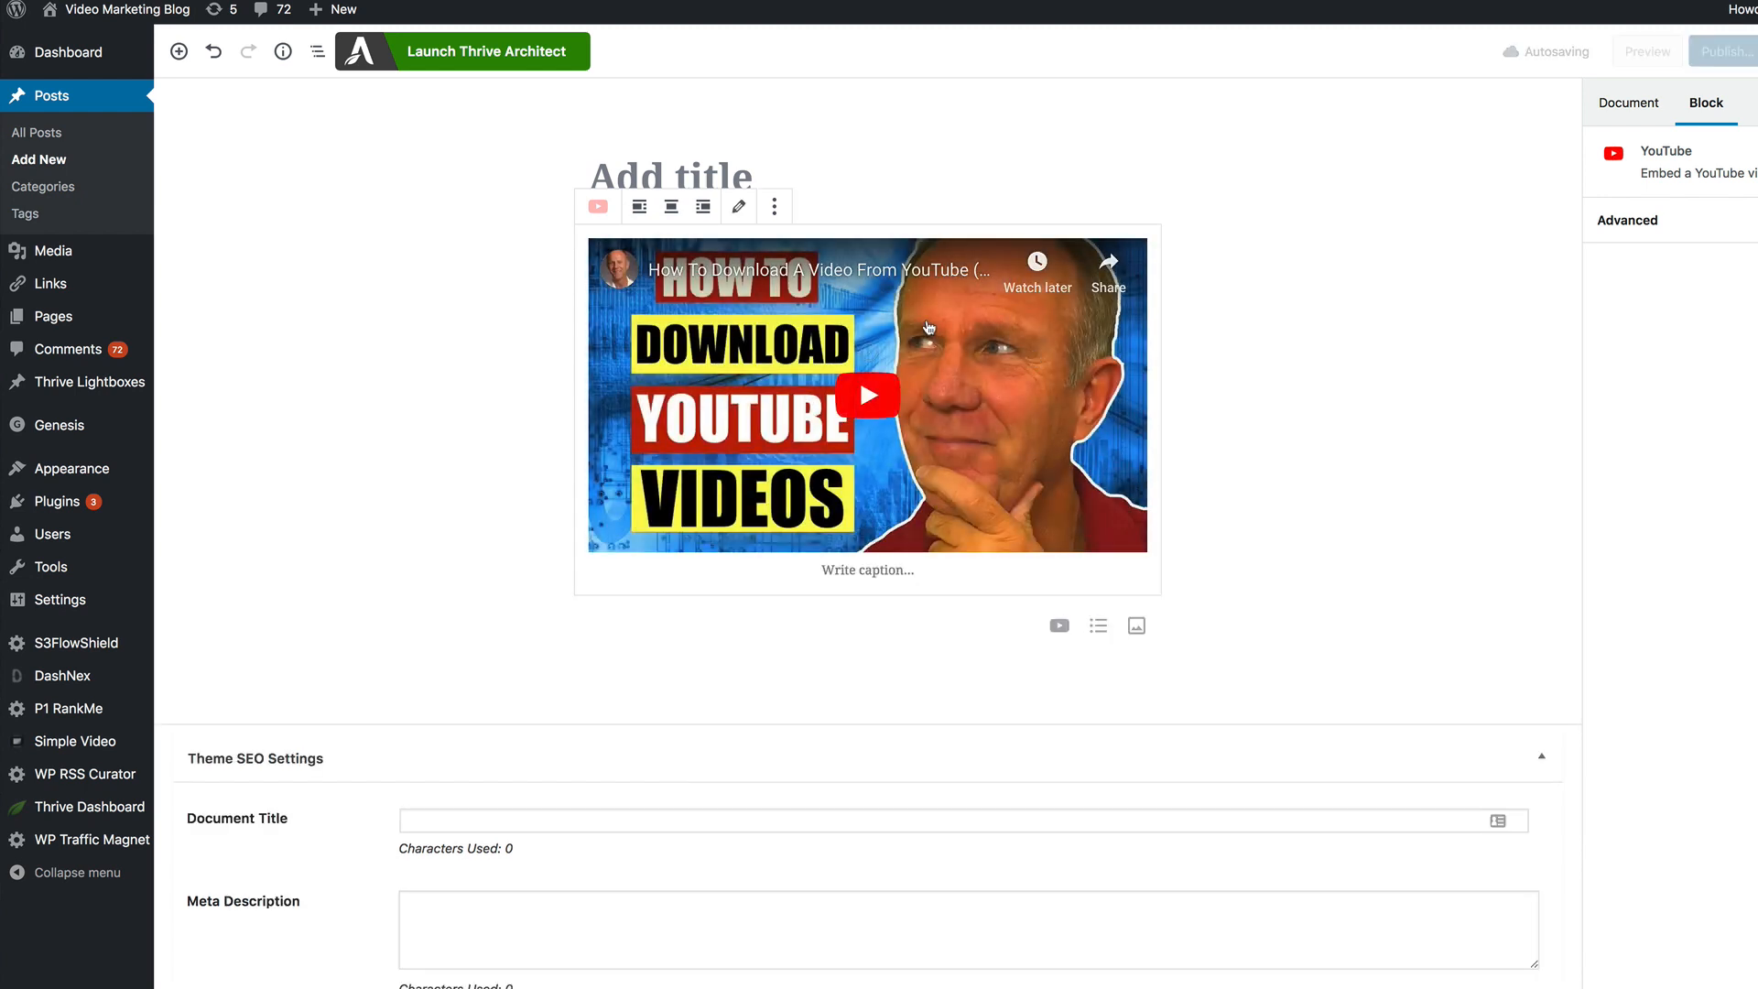
{"action": "left_click", "coordinate": [869, 395]}
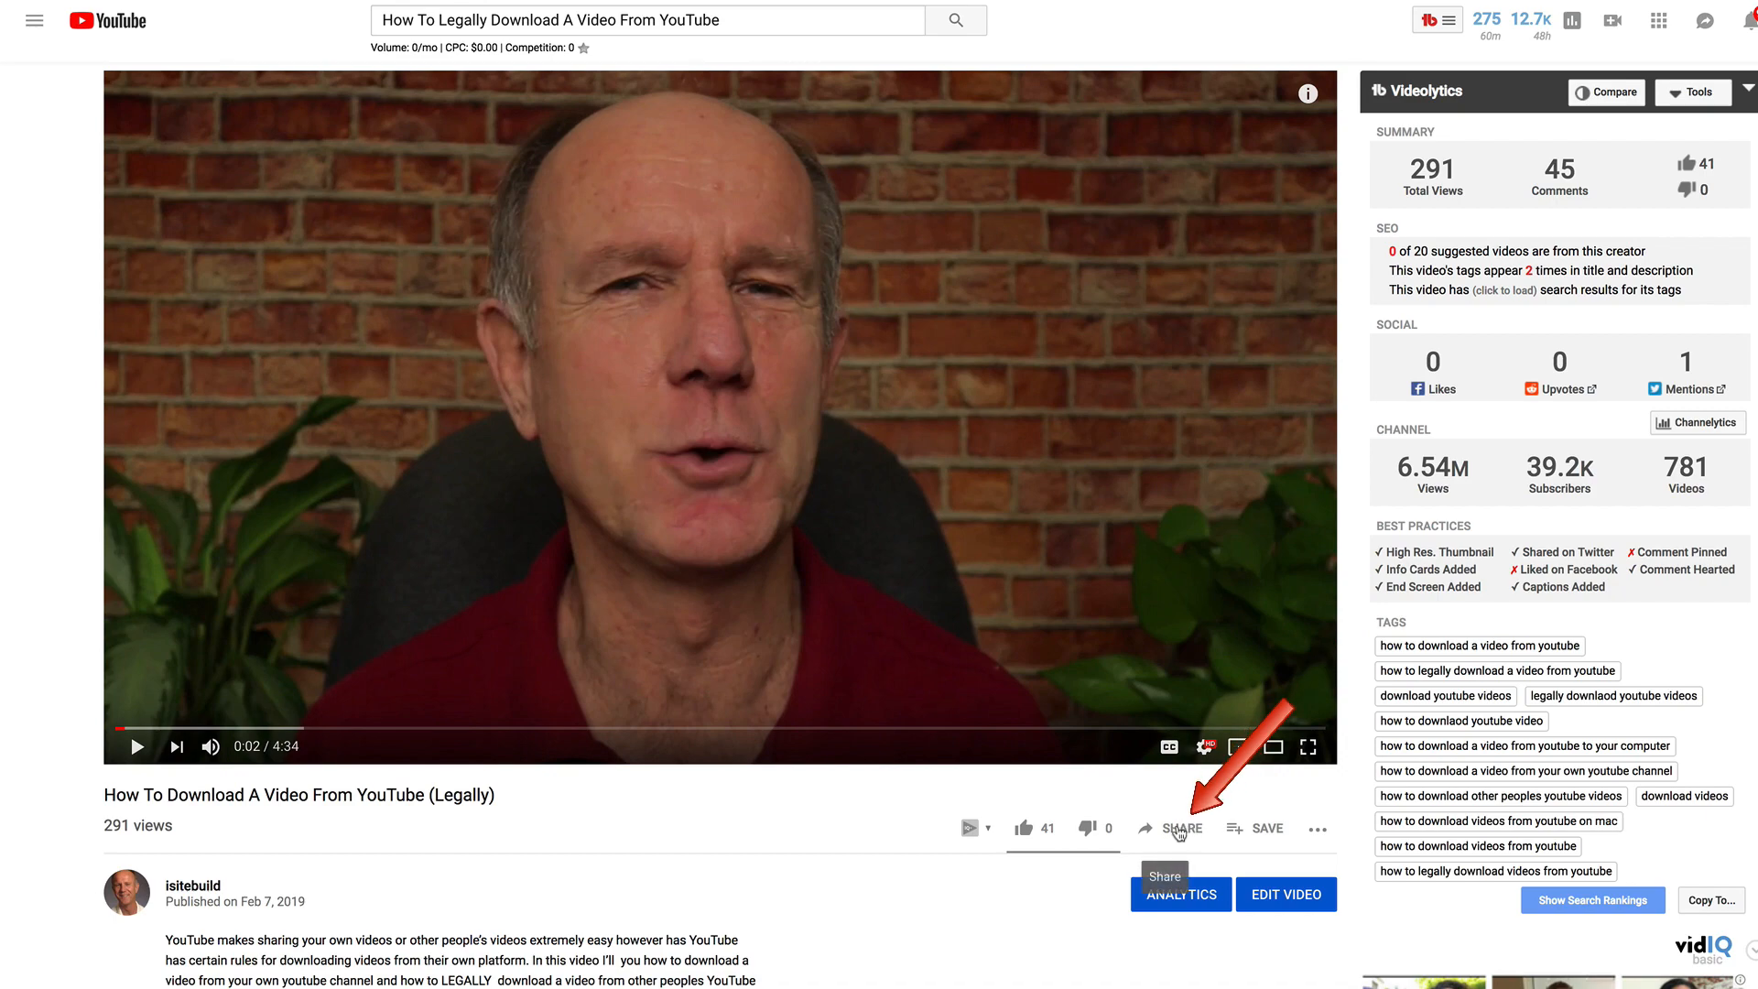
Show the video's Share > Embed iframe code with the Start at option left unchecked
{"action": "left_click", "coordinate": [1175, 827]}
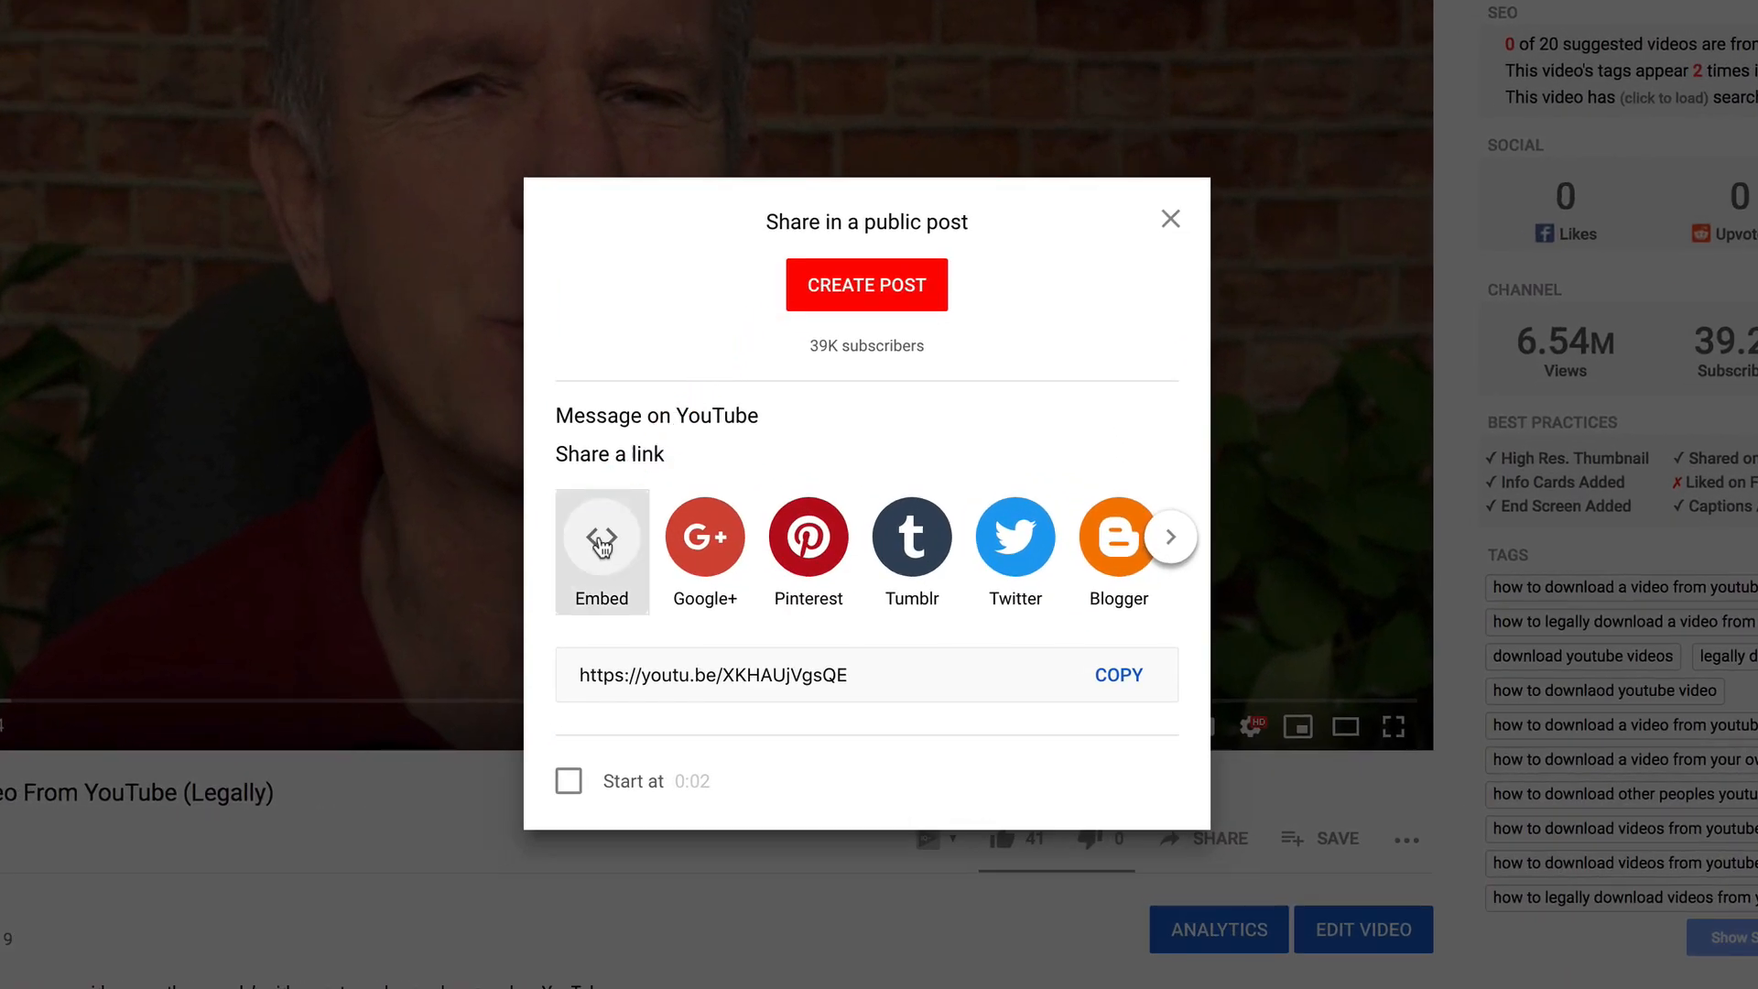
{"action": "left_click", "coordinate": [601, 550]}
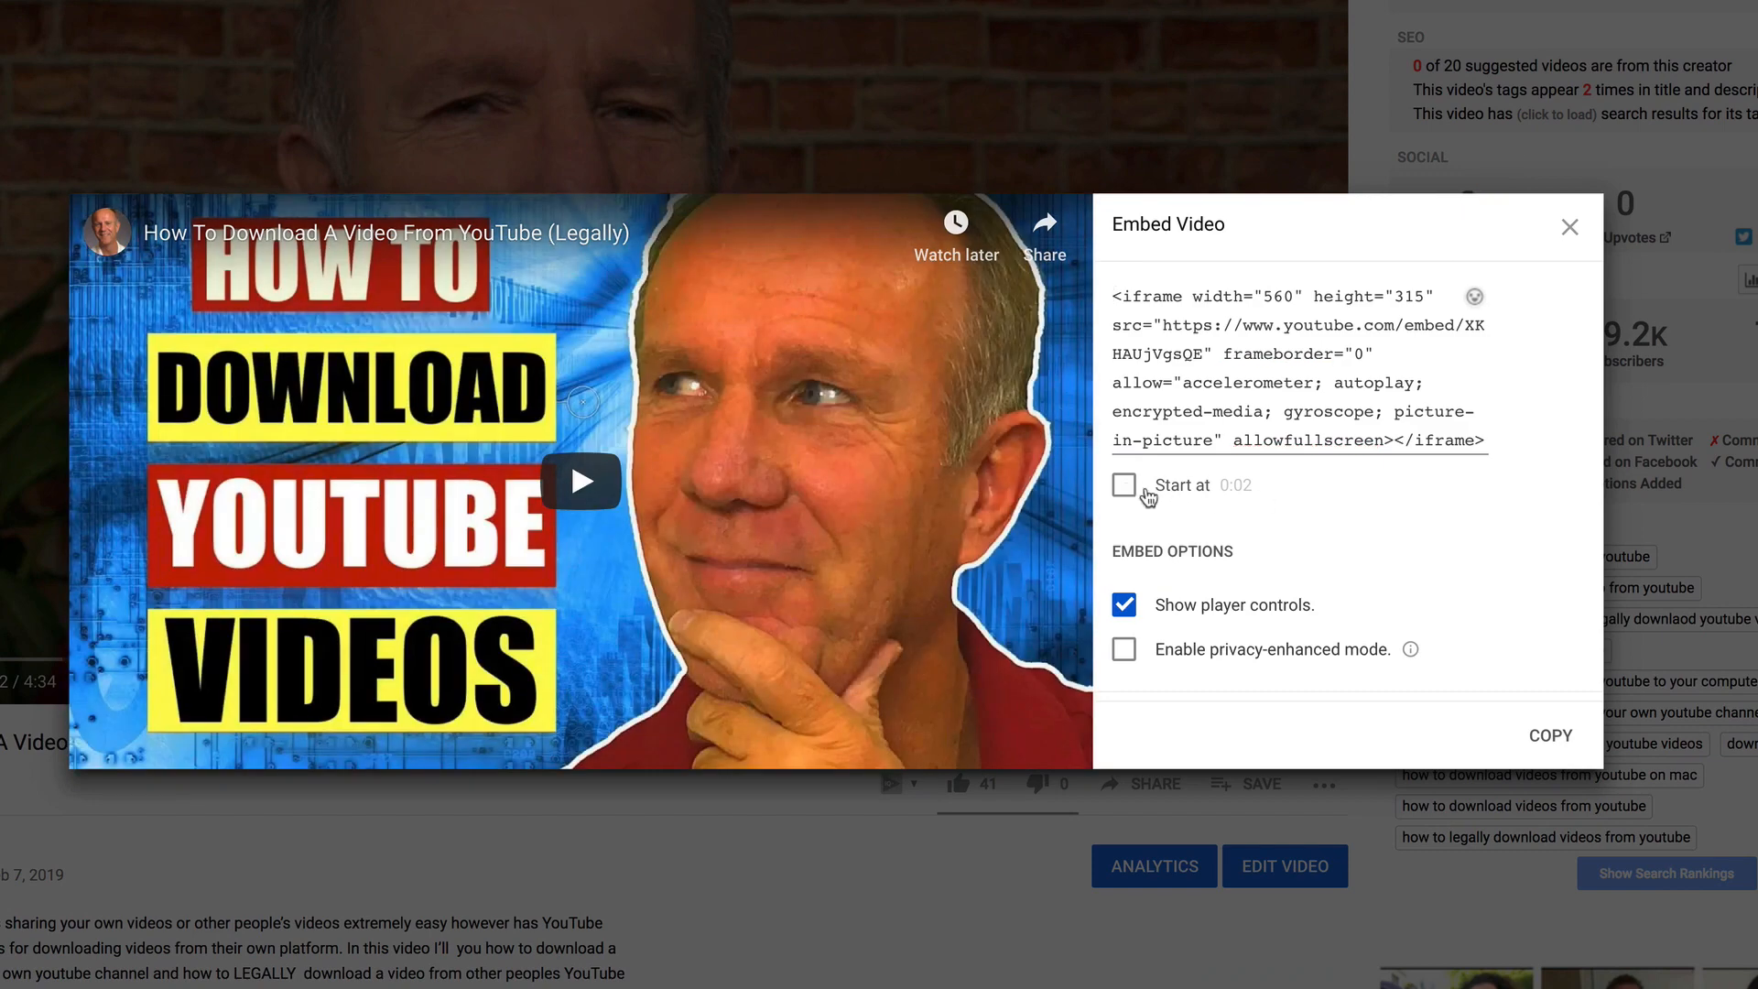
{"action": "left_click", "coordinate": [1124, 485]}
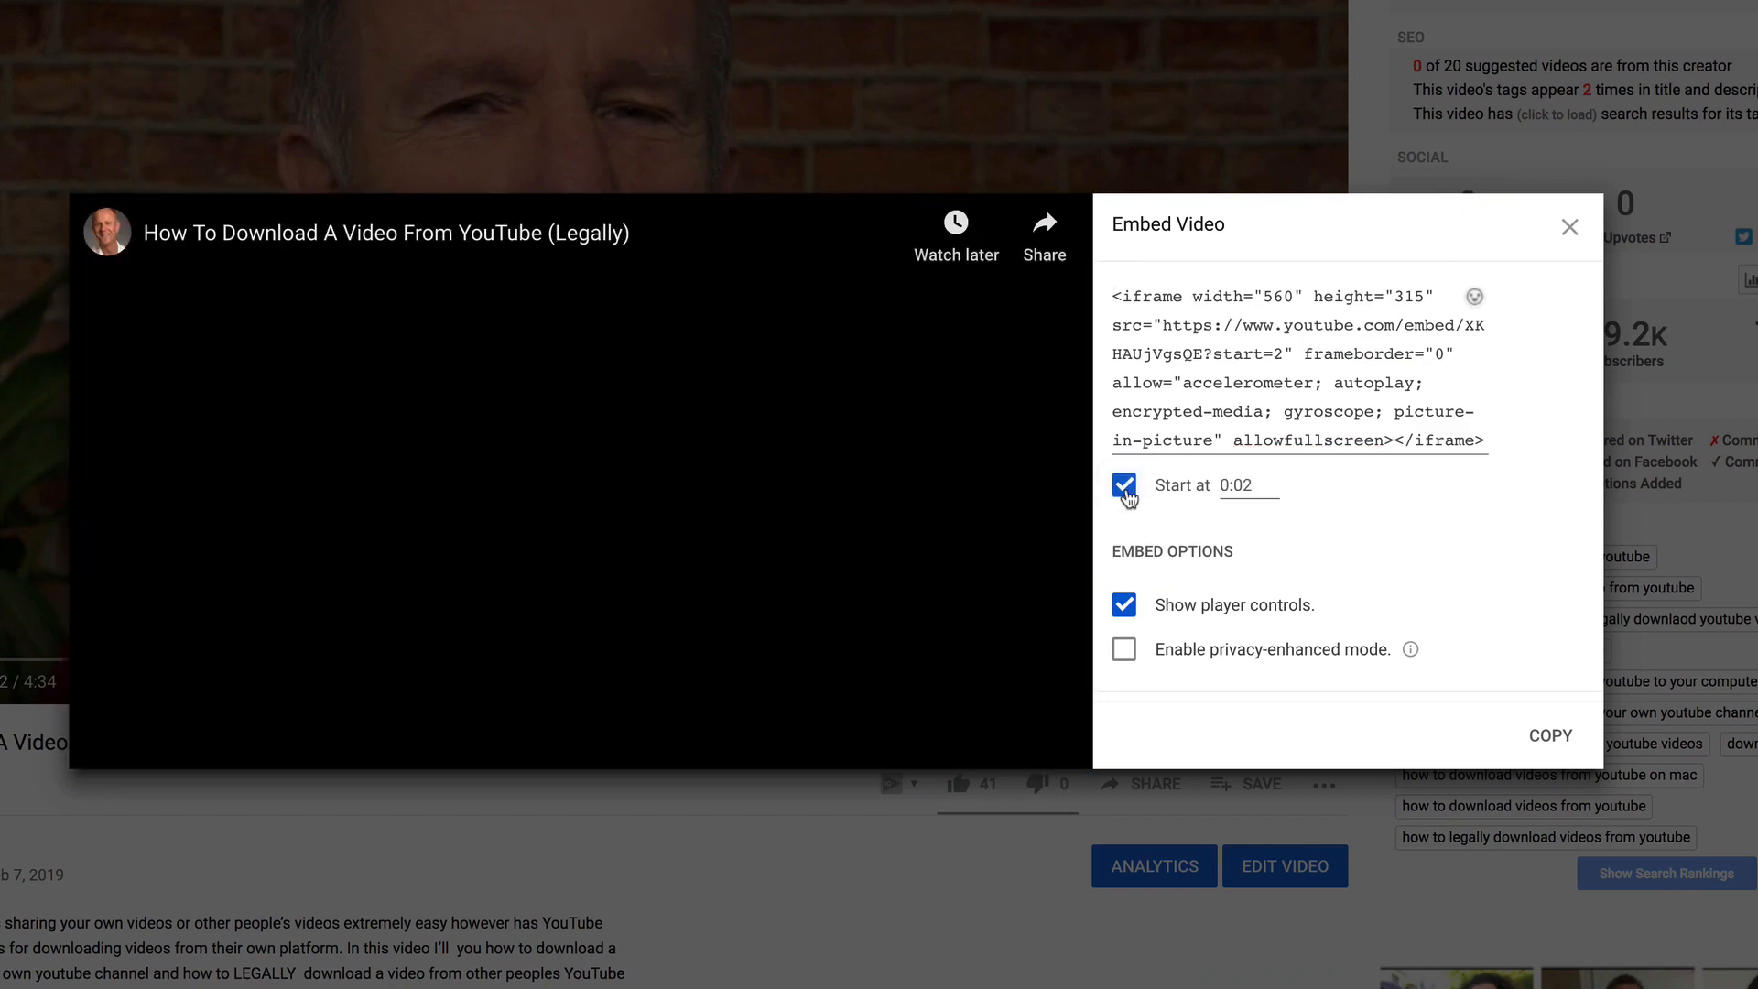
{"action": "left_click", "coordinate": [1122, 484]}
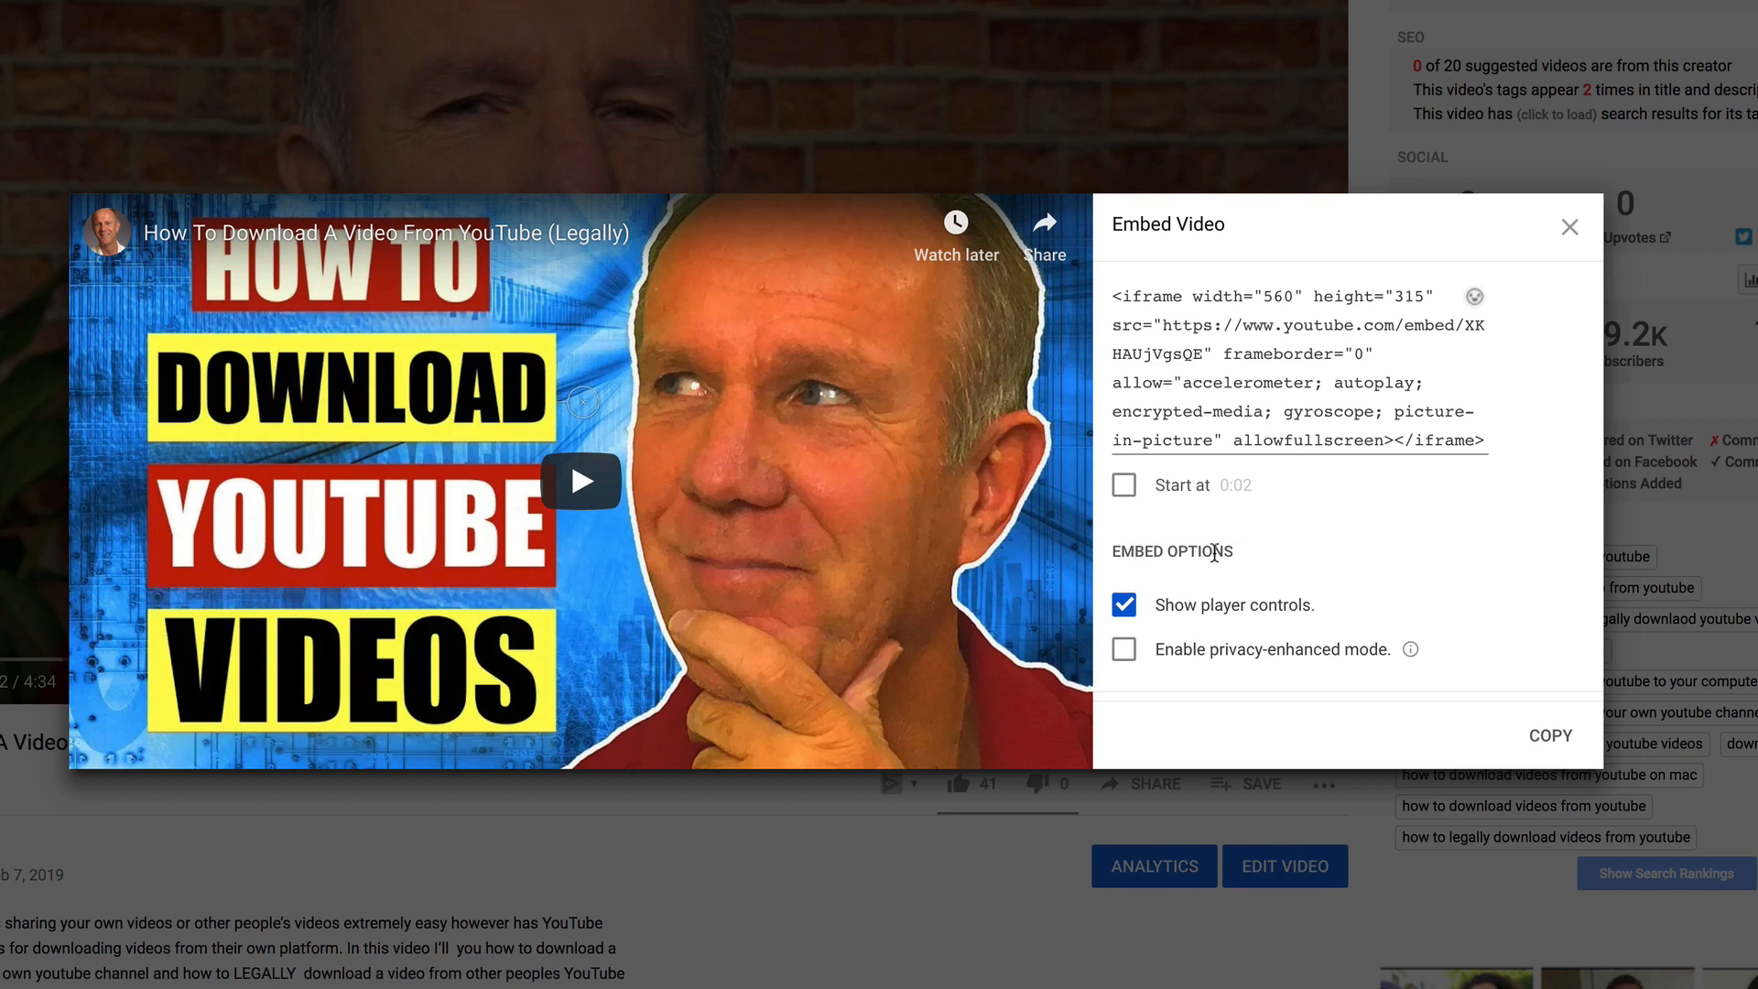
{"action": "mouse_move", "coordinate": [1124, 604]}
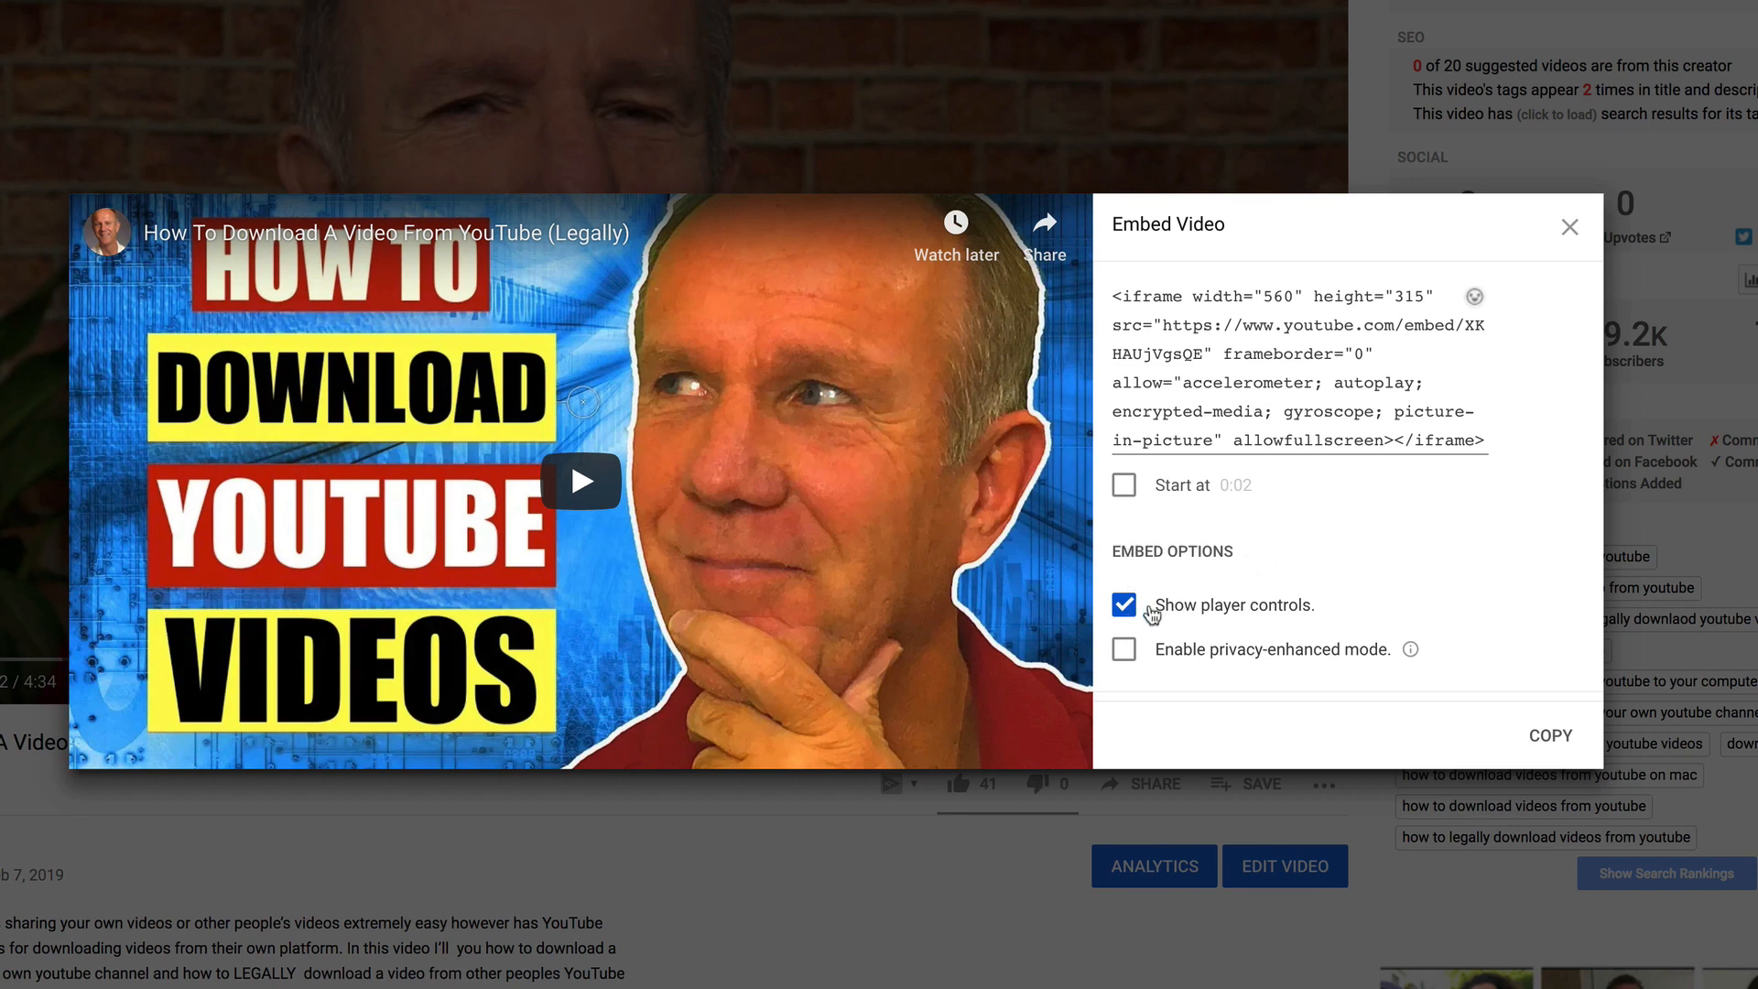
{"action": "mouse_move", "coordinate": [1317, 659]}
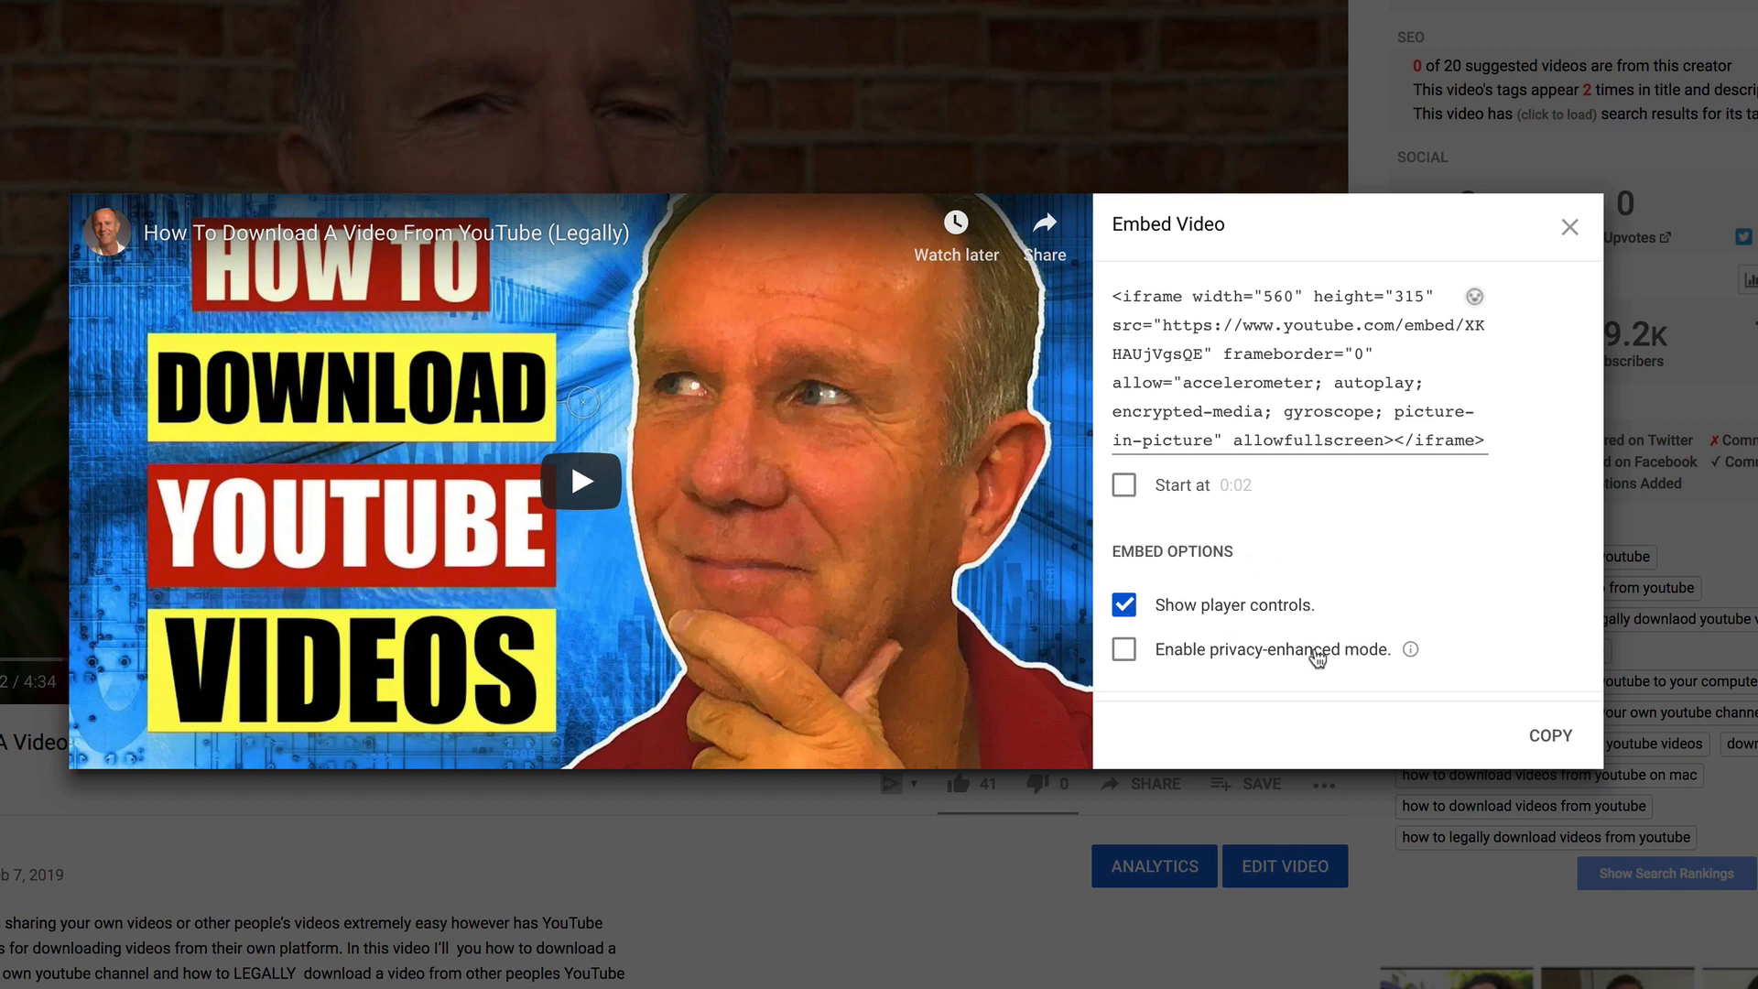
{"action": "mouse_move", "coordinate": [1179, 634]}
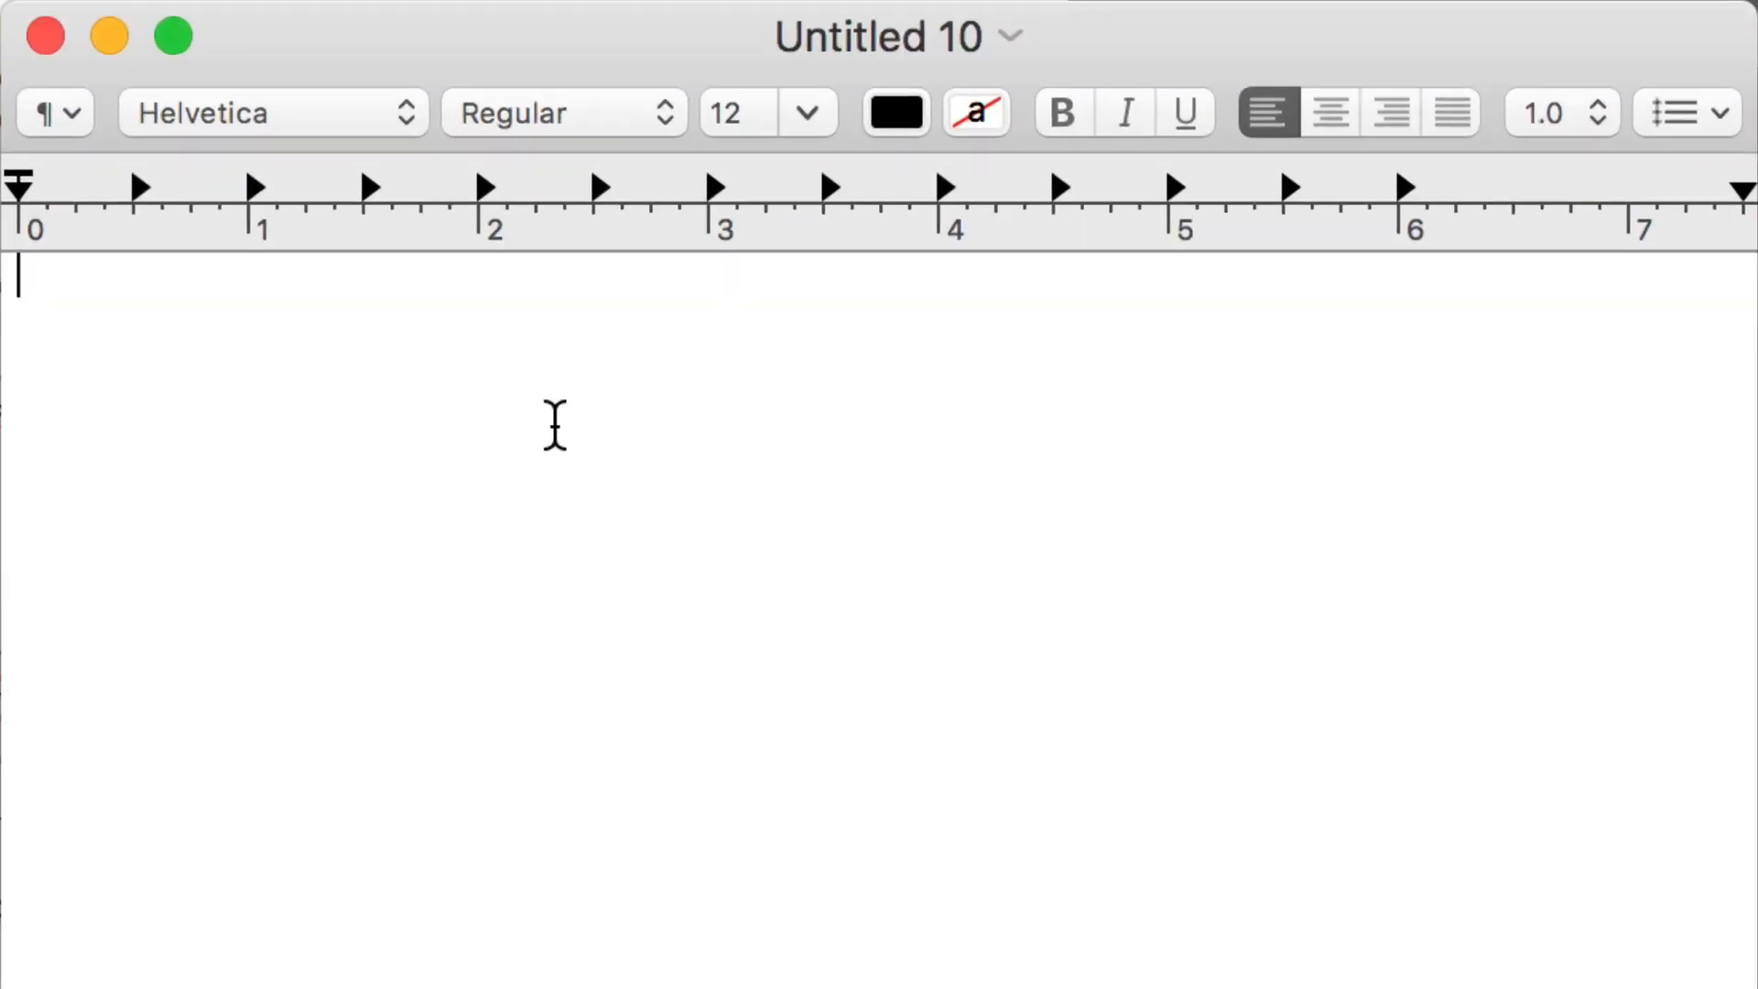
Paste the iframe code into TextEdit and add ?rel=0 right after the video ID XKHAUjVgsQE
{"action": "type", "text": "<iframe width=\"560\" height=\"315\" src=\"https://www.youtube.com/embed/XKHAUjVgsQE\" frameborder=\"0\" allow=\"accelerometer; autoplay; encrypted-media; gyroscope; picture-in-picture\" allowfullscreen></iframe>"}
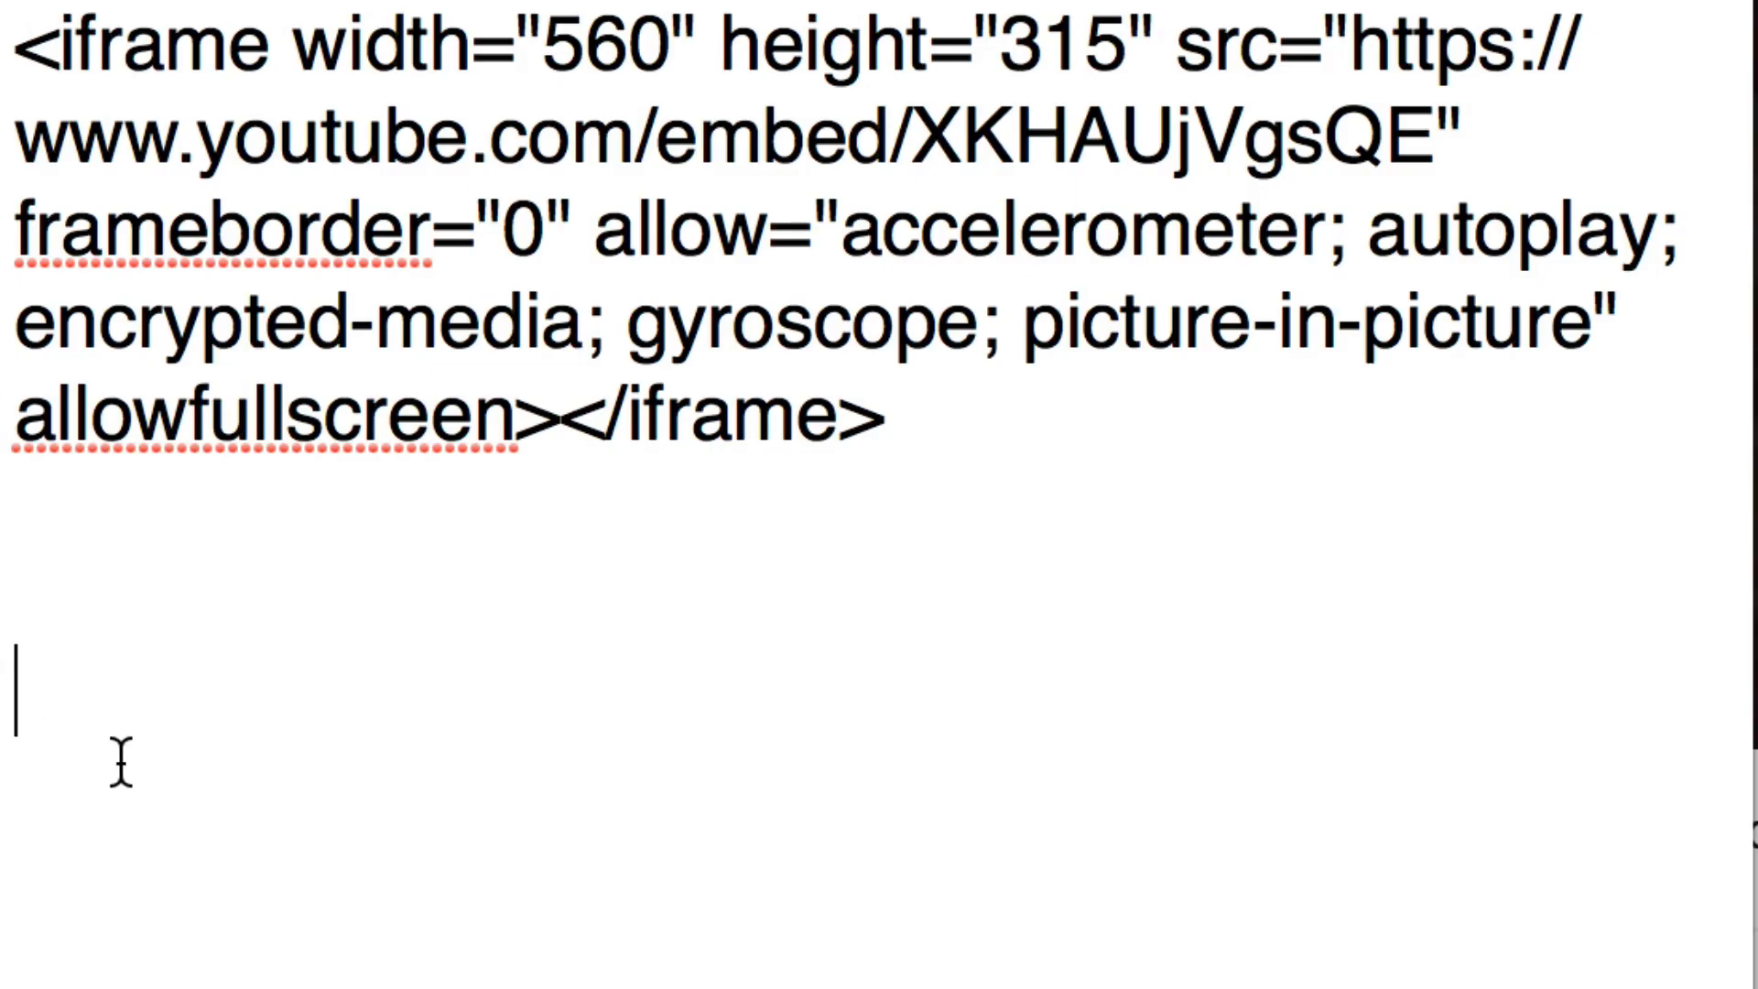
{"action": "type", "text": "?rel=0"}
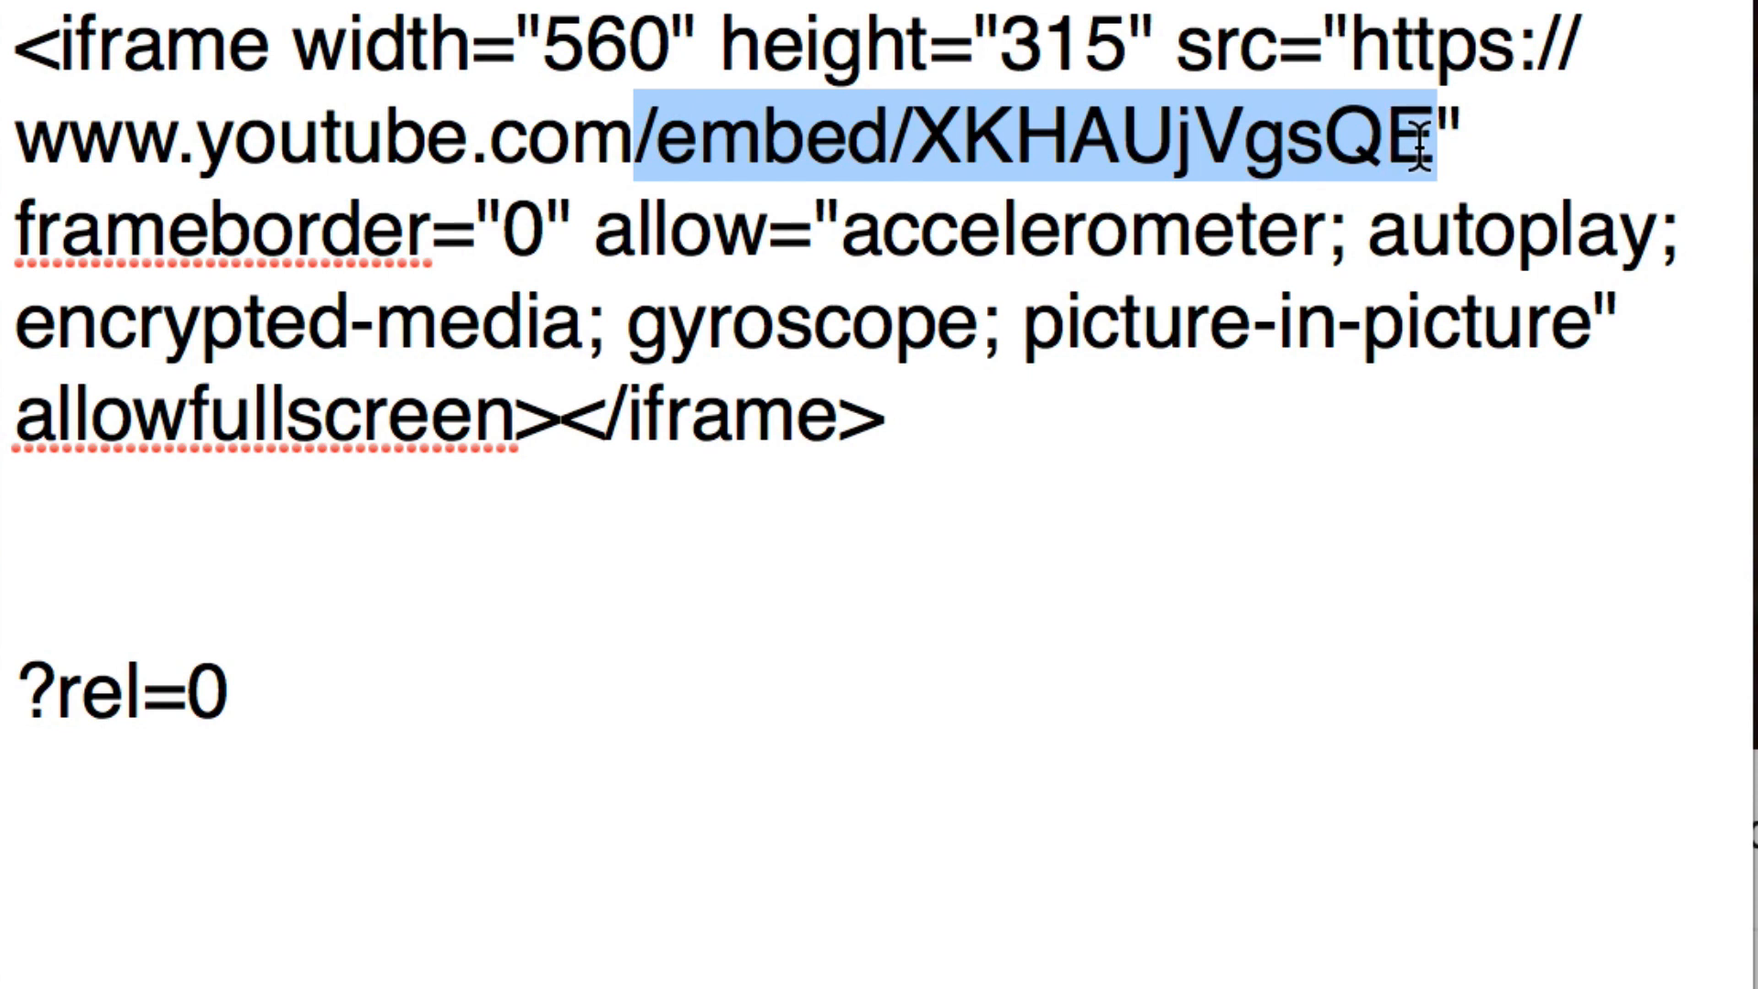
{"action": "left_click", "coordinate": [1424, 140]}
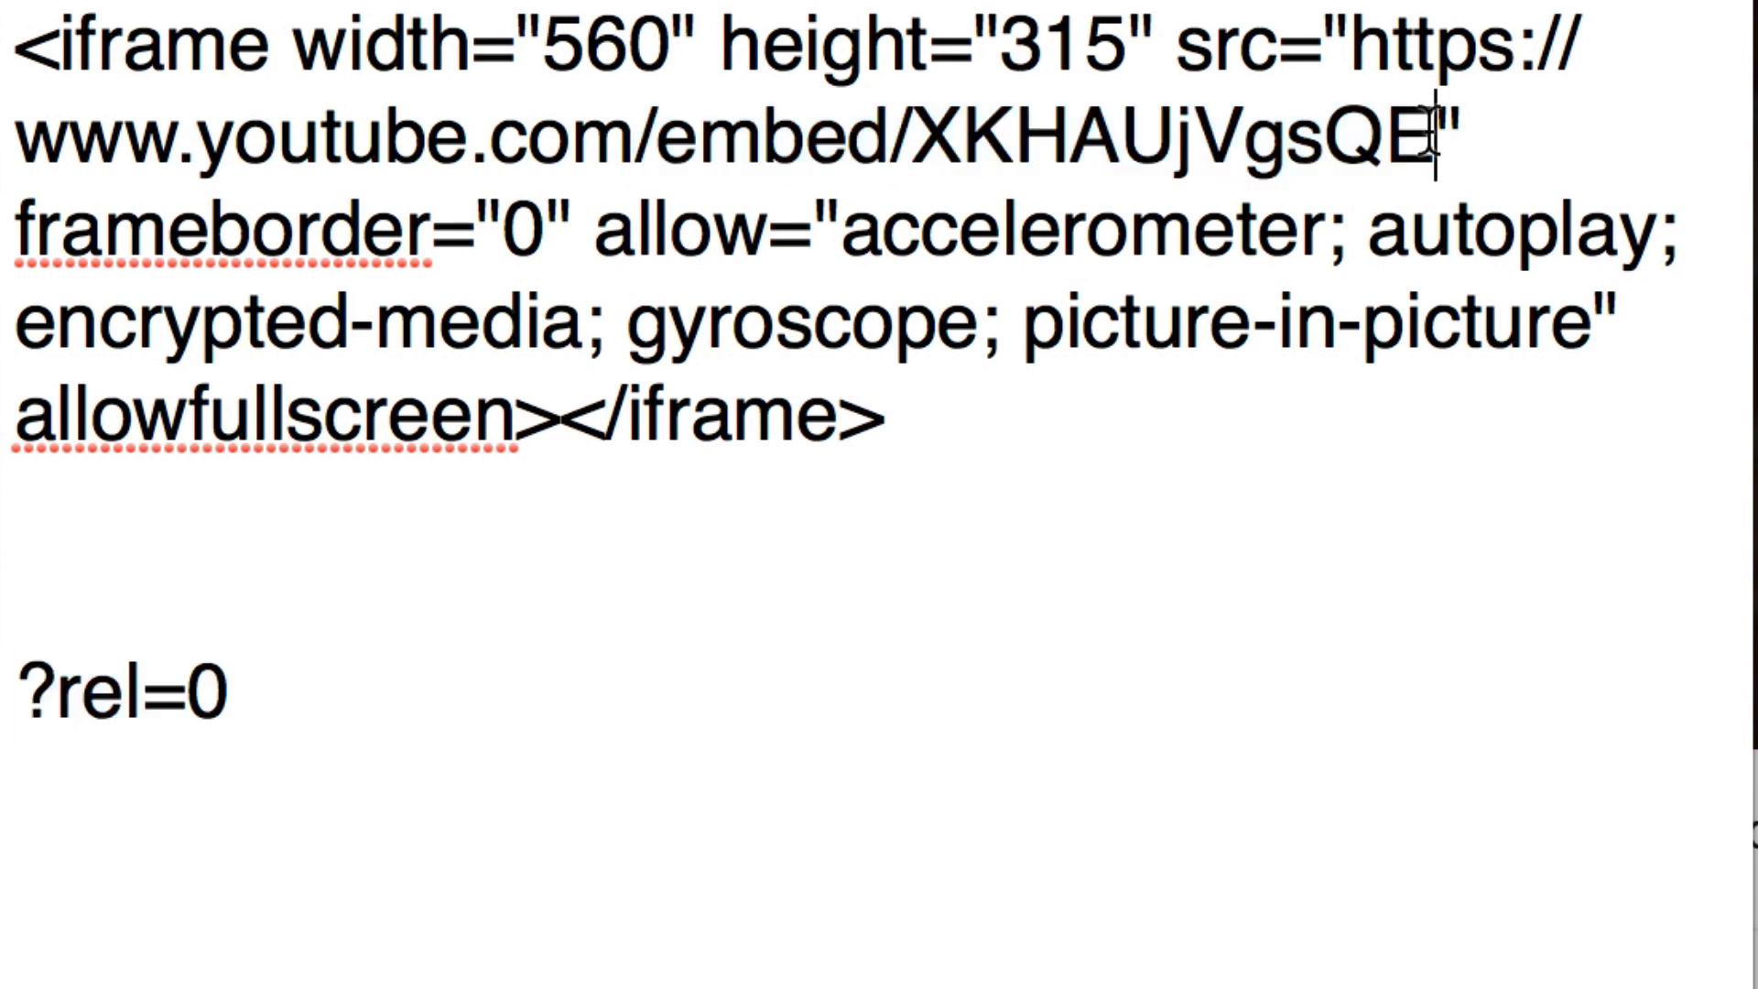
{"action": "type", "text": "?rel=0"}
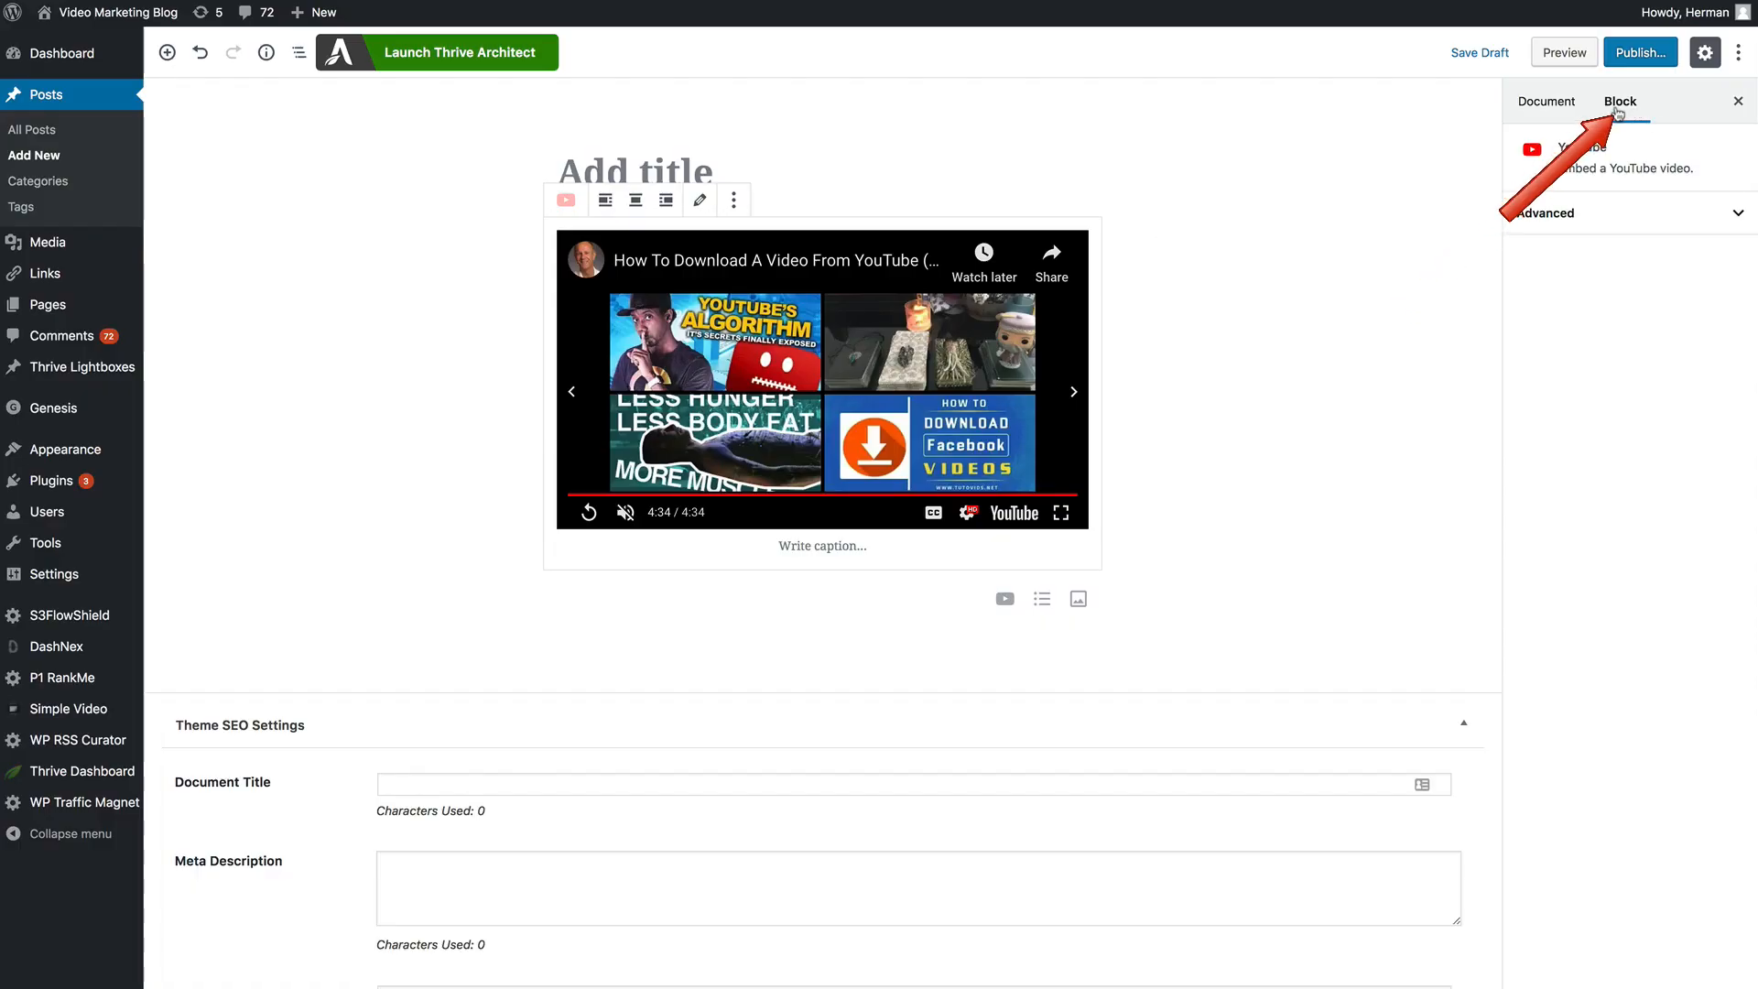
Paste the ?rel=0 iframe code in the Code Editor, then return to the Visual Editor
{"action": "left_click", "coordinate": [1547, 100]}
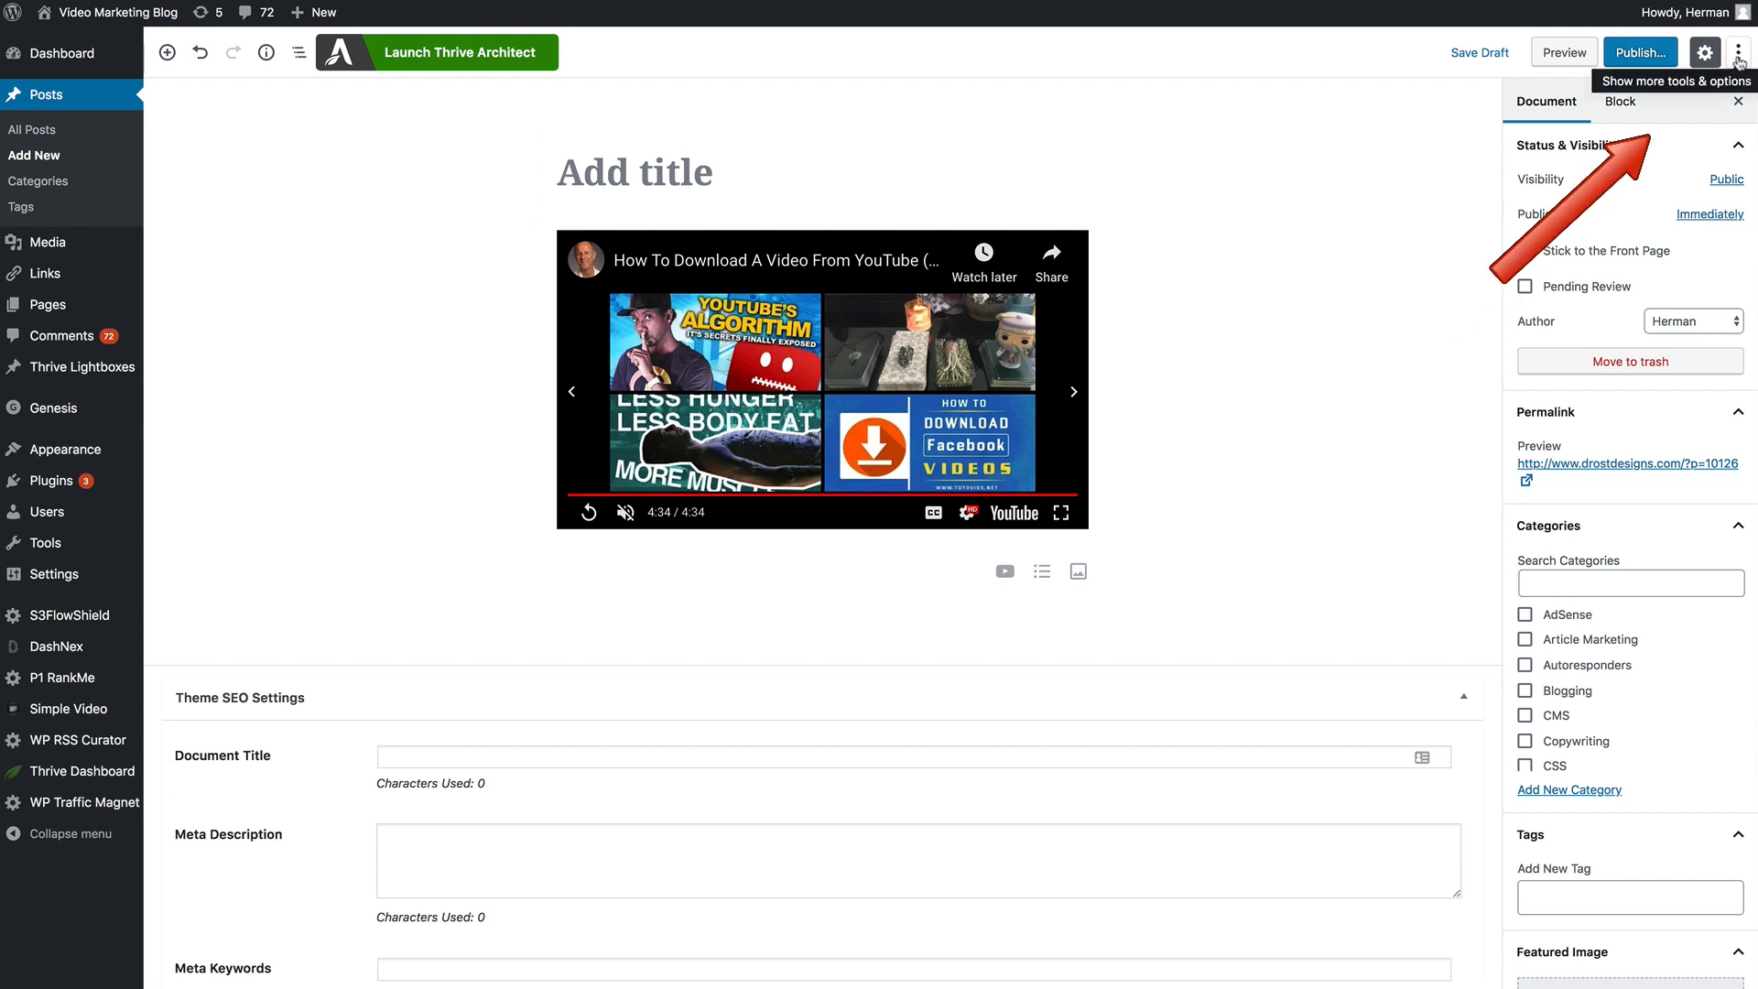
{"action": "left_click", "coordinate": [1738, 53]}
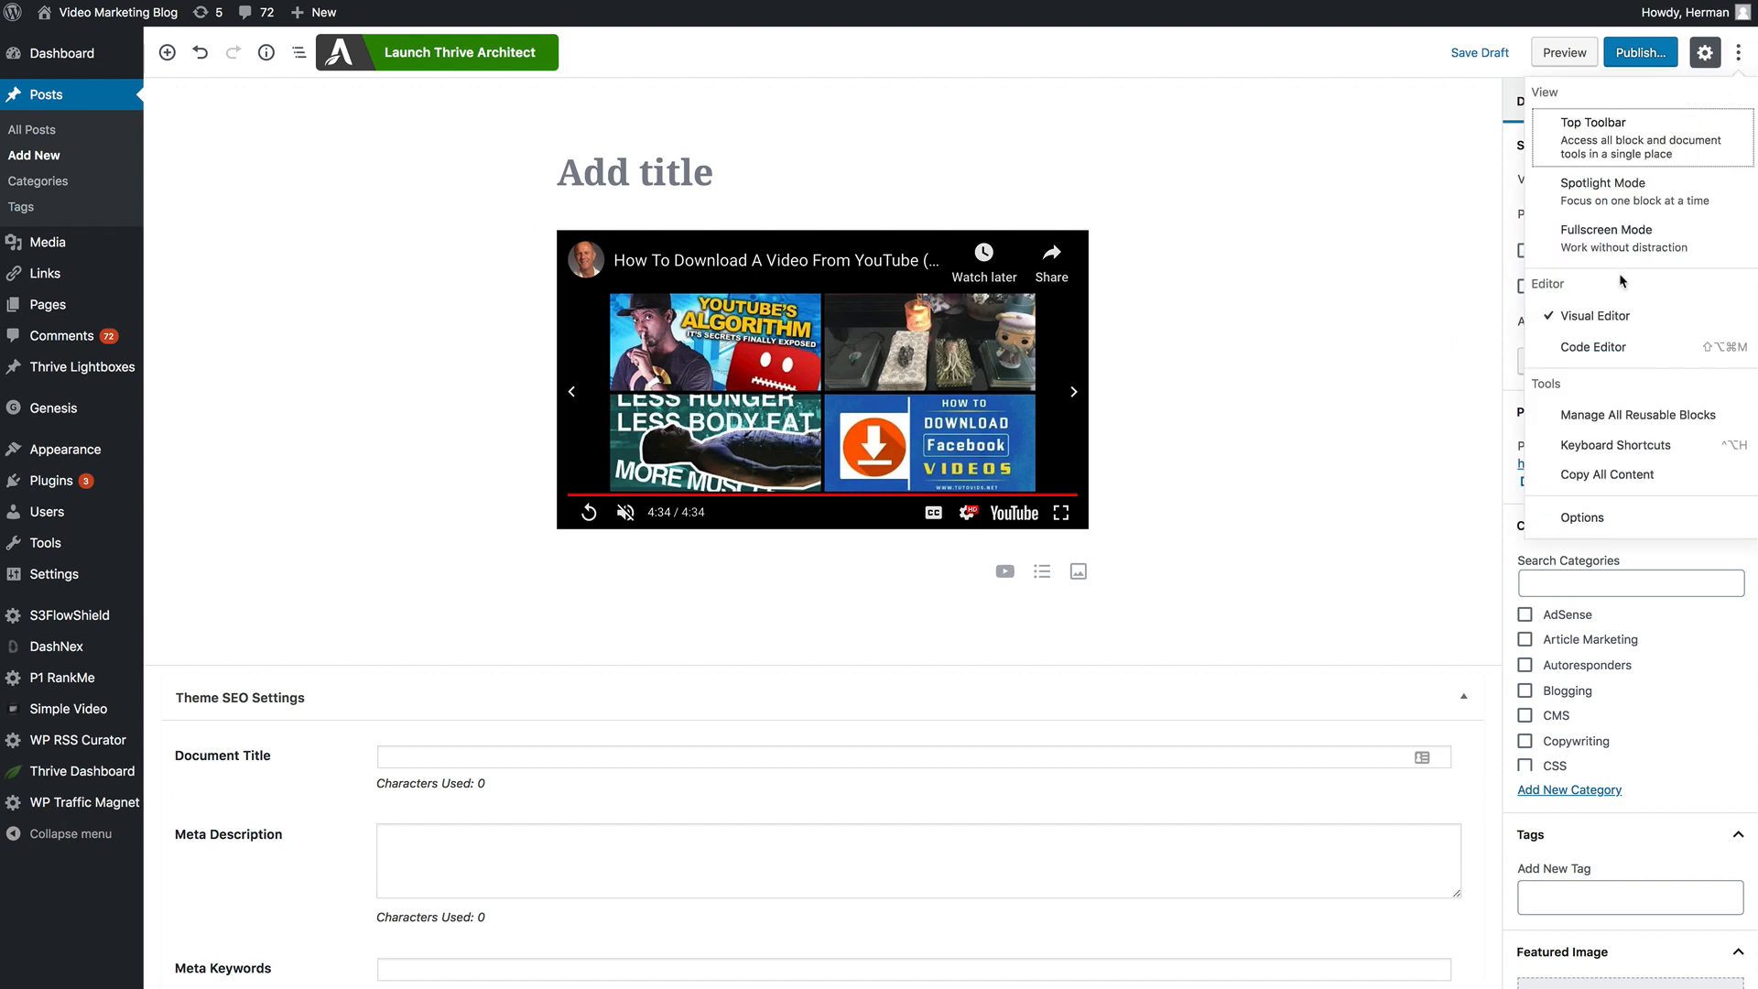
{"action": "mouse_move", "coordinate": [1593, 346]}
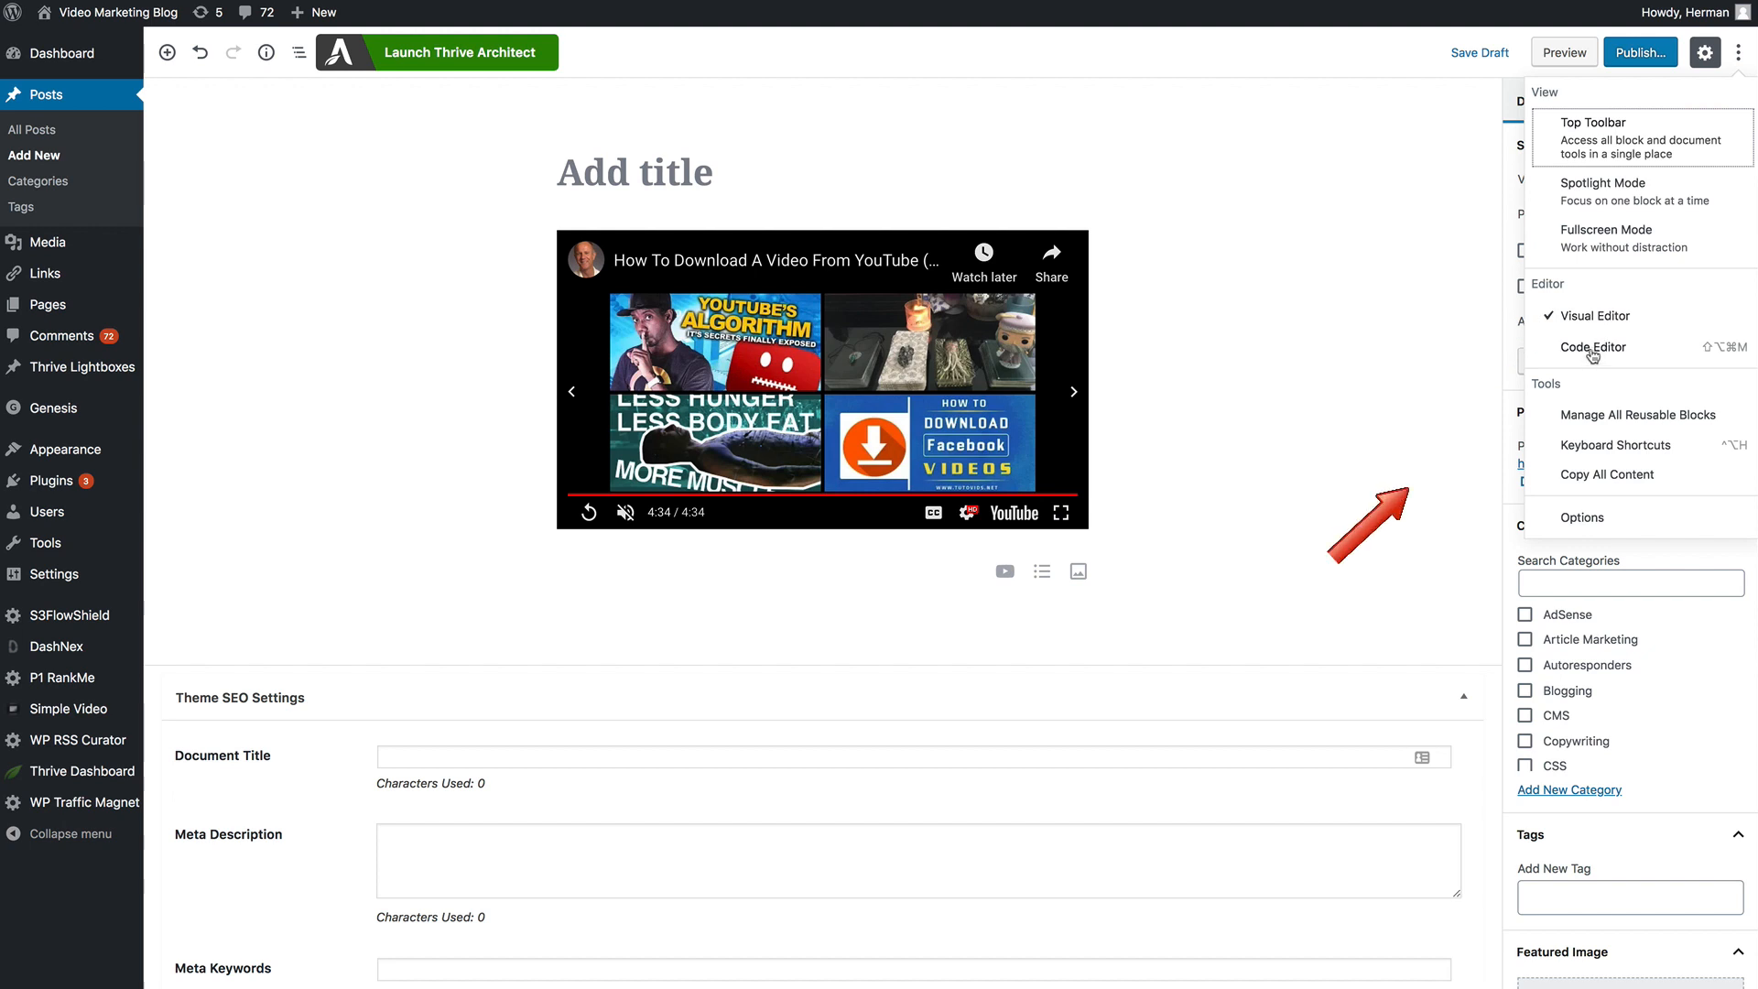
{"action": "left_click", "coordinate": [1593, 346]}
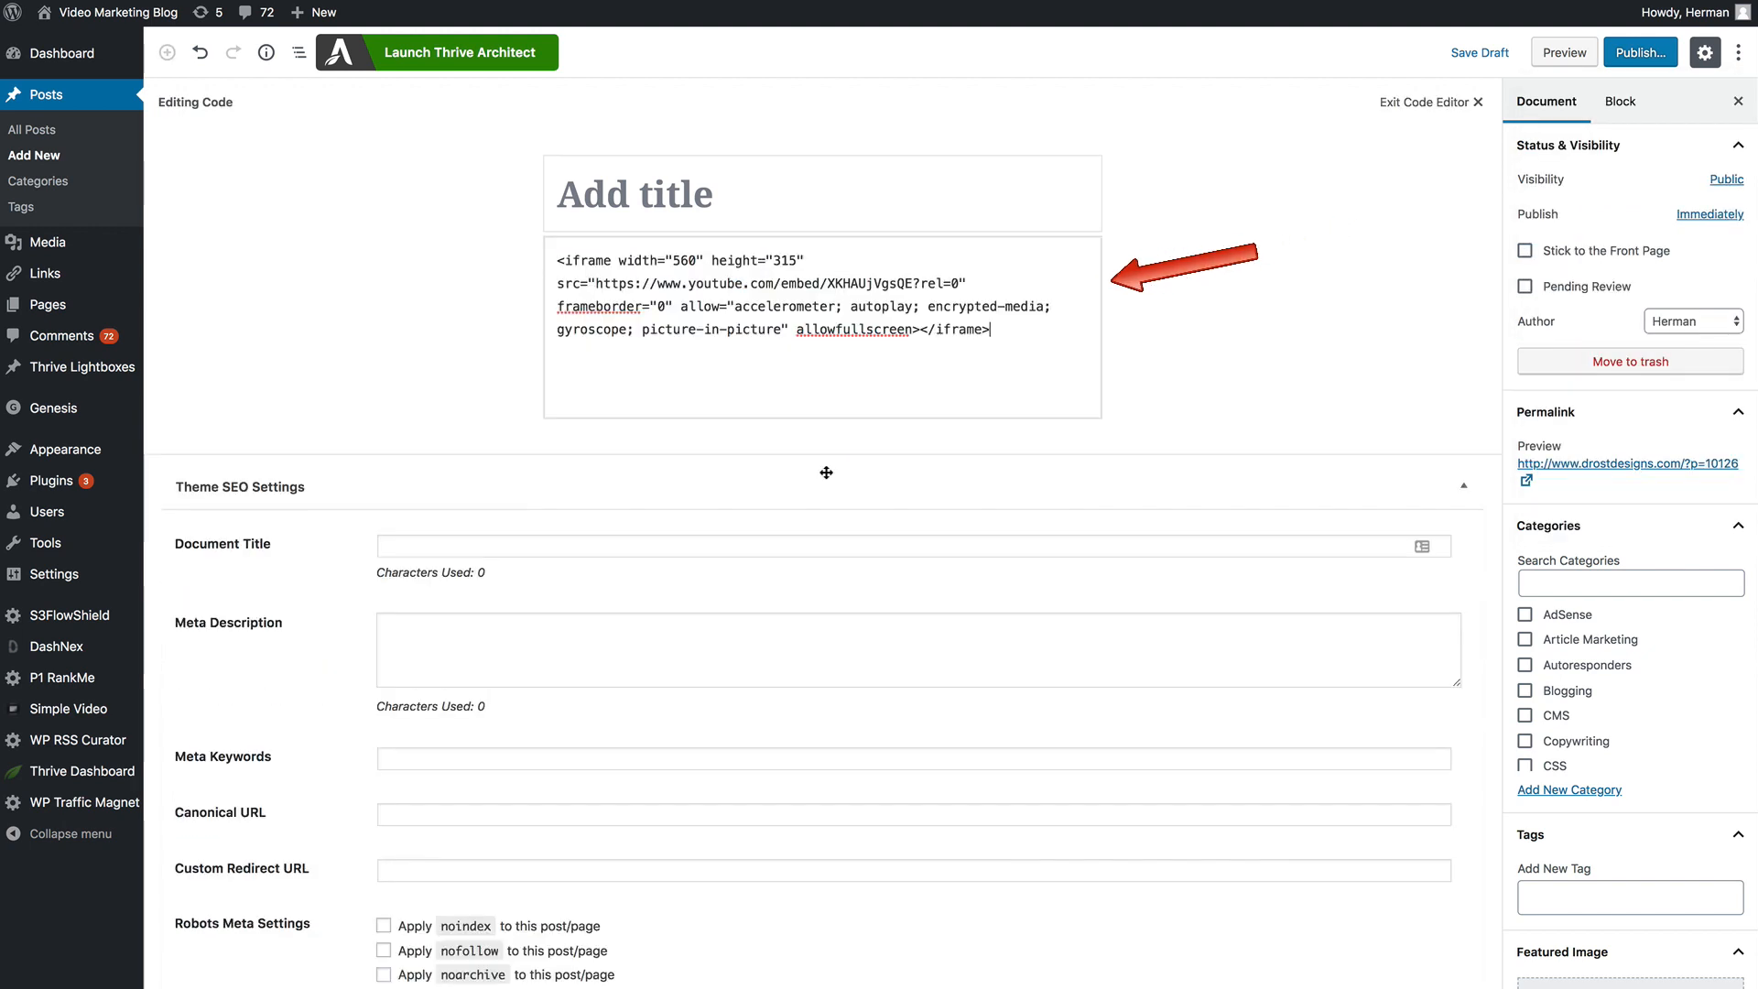
{"action": "mouse_move", "coordinate": [848, 435]}
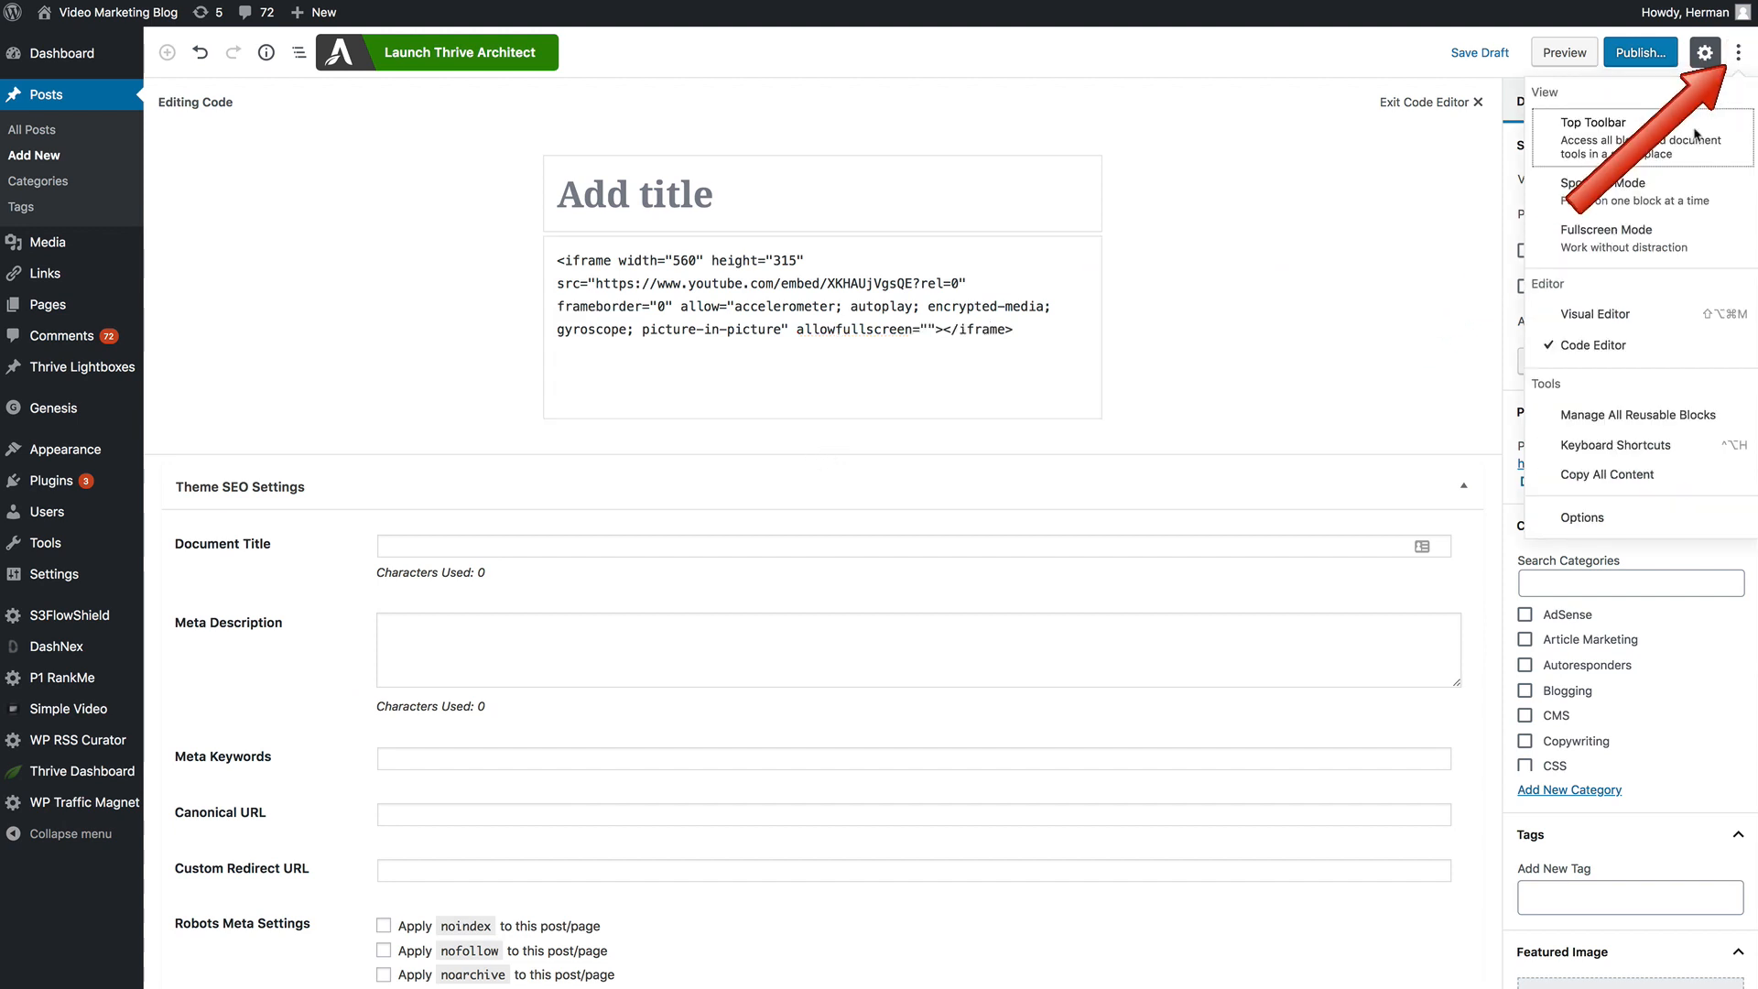
{"action": "left_click", "coordinate": [1593, 314]}
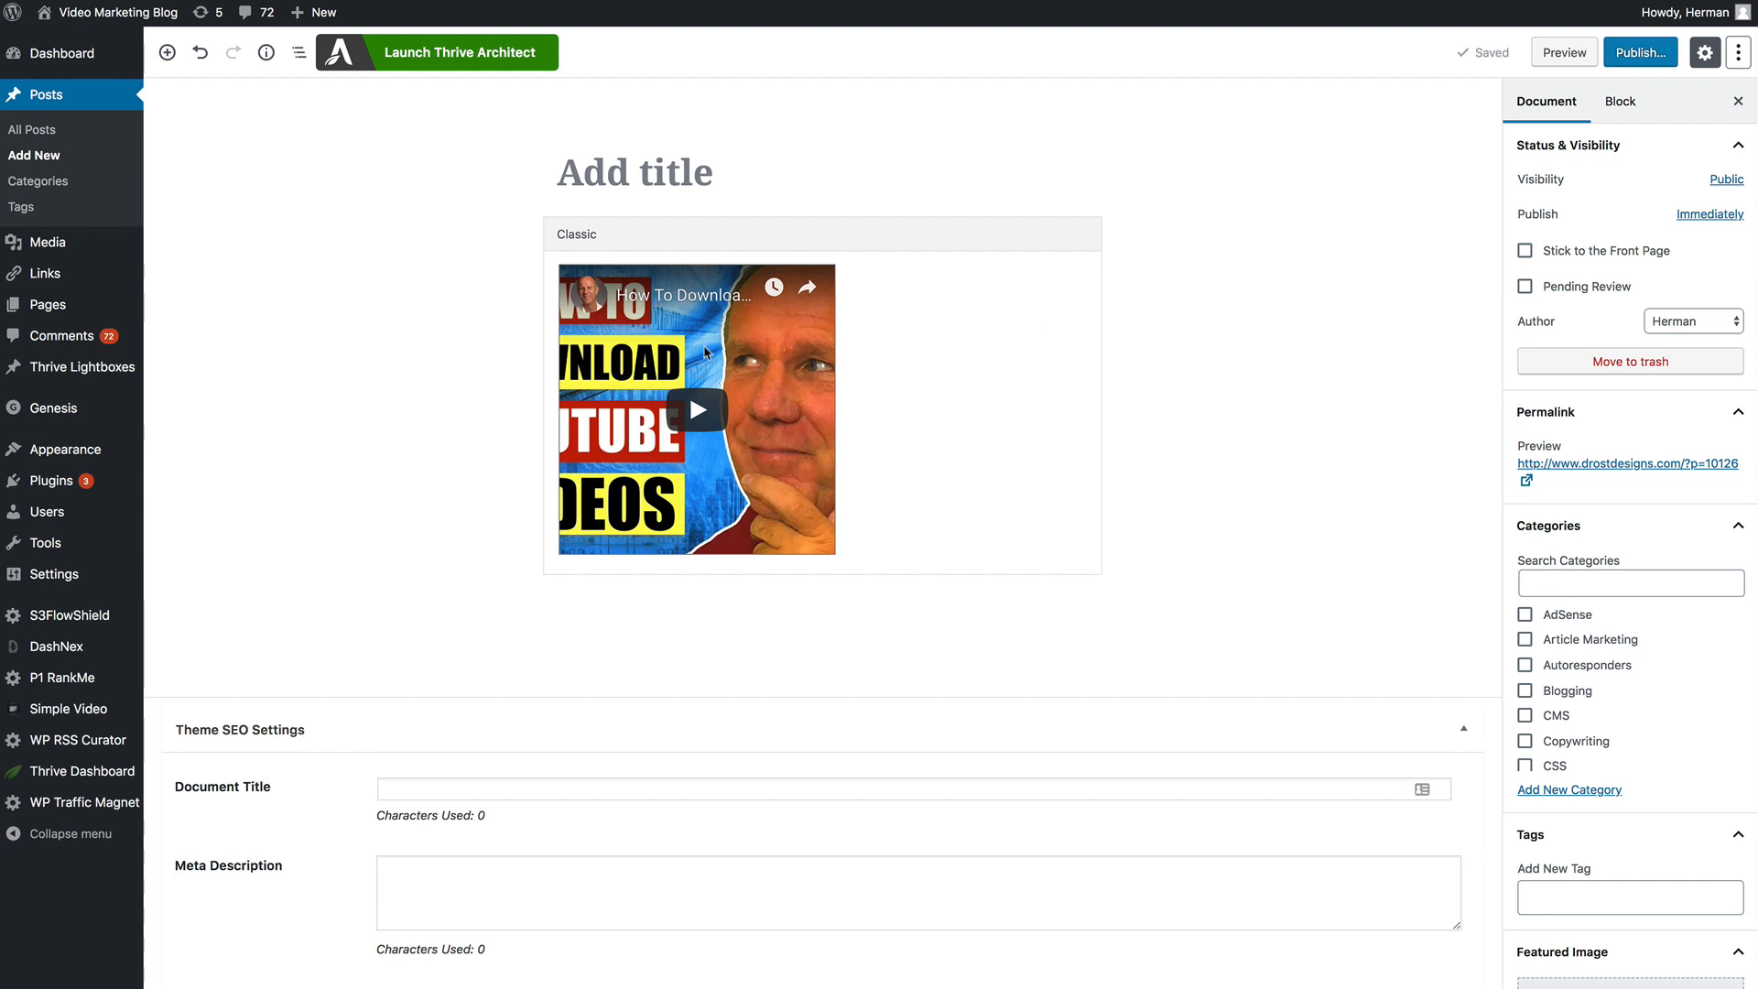